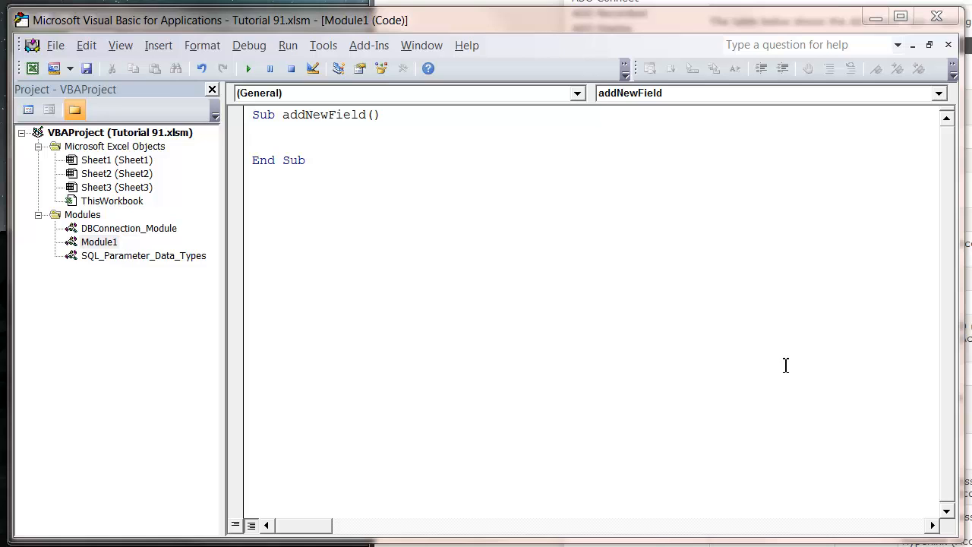
pyautogui.moveTo(129, 273)
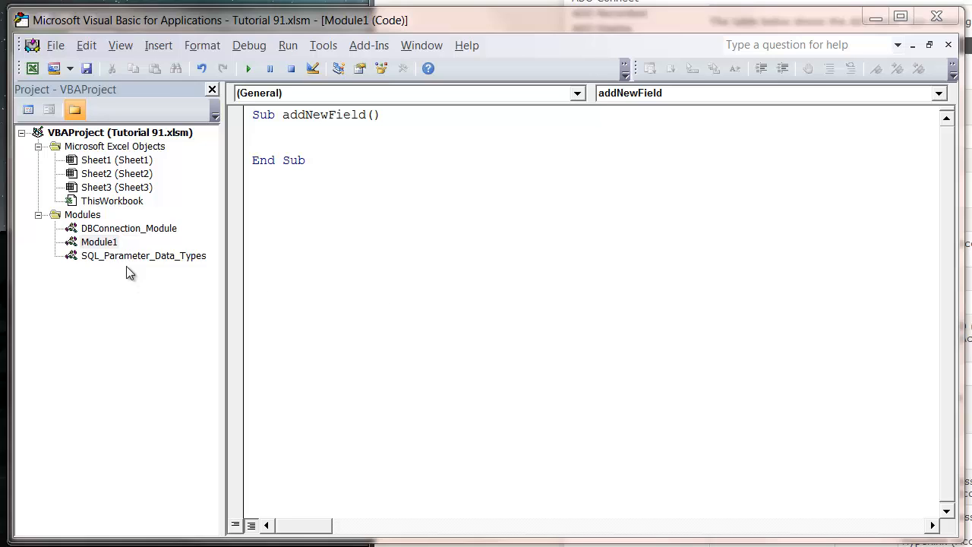
# Show the SQL_Parameter_Data_Types module's table of ADO data type constants from its top.
pyautogui.click(143, 255)
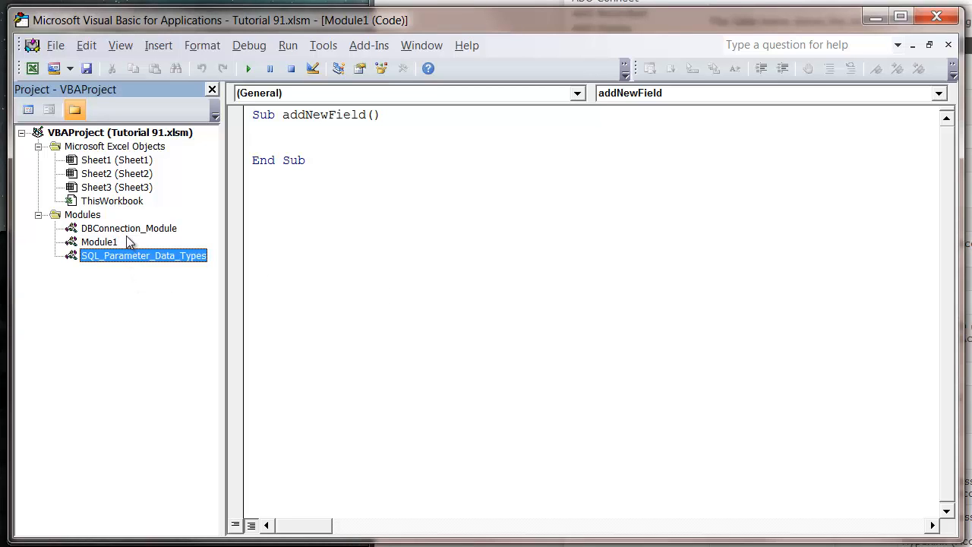
pyautogui.moveTo(109, 273)
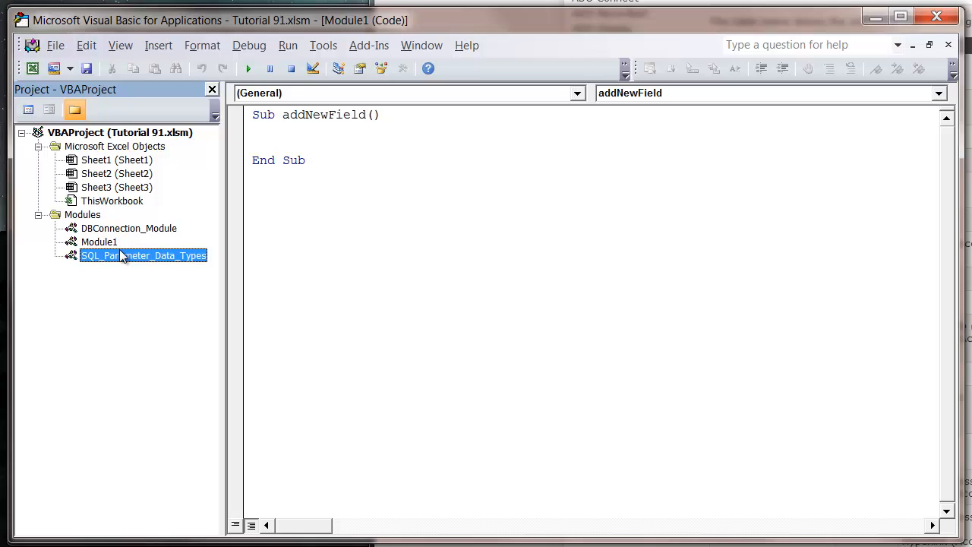
pyautogui.doubleClick(143, 255)
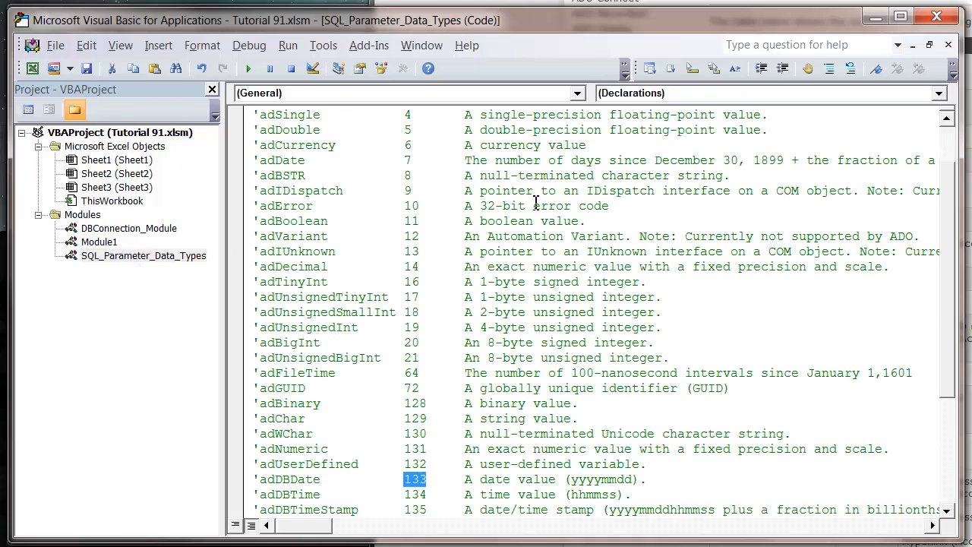
pyautogui.scroll(3)
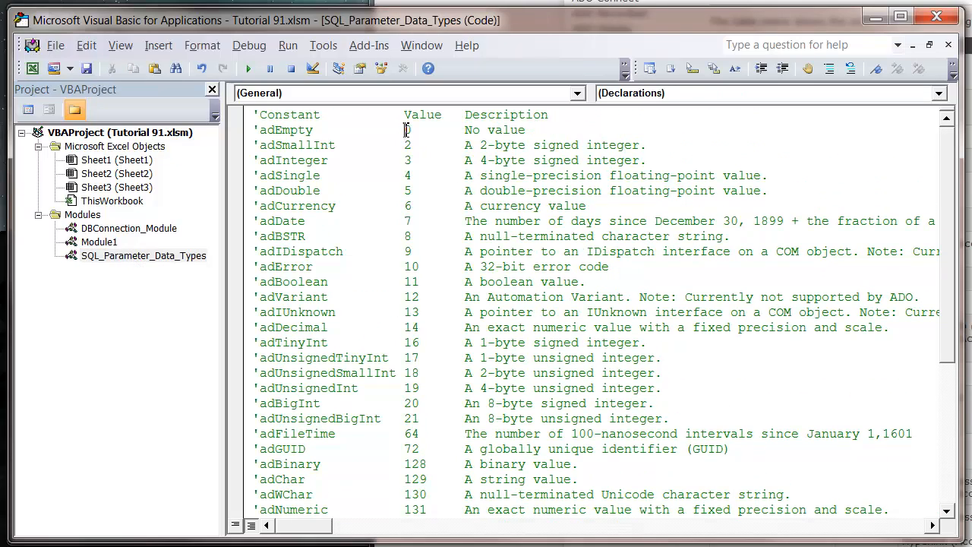
pyautogui.scroll(-3)
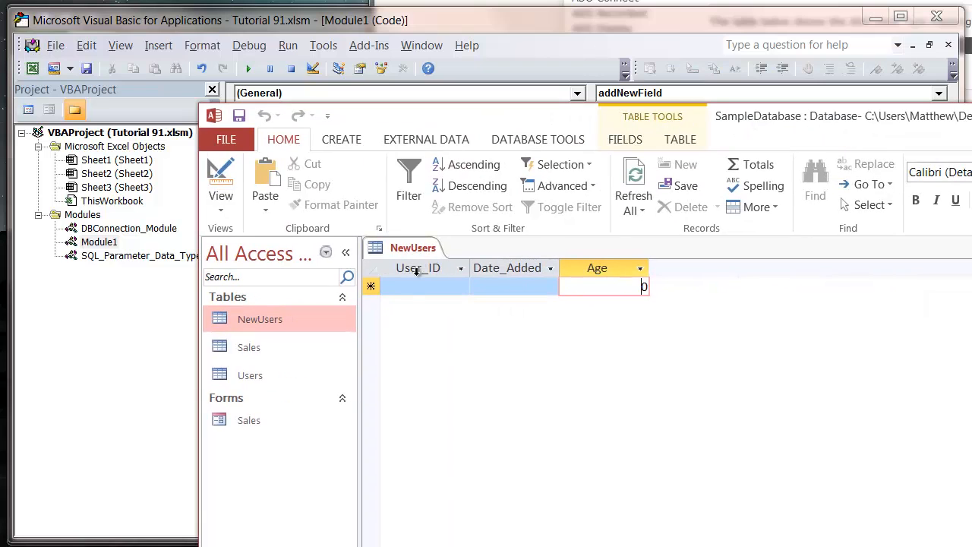
# Inspect the User_ID, Date_Added and Age columns of the empty NewUsers datasheet.
pyautogui.click(597, 268)
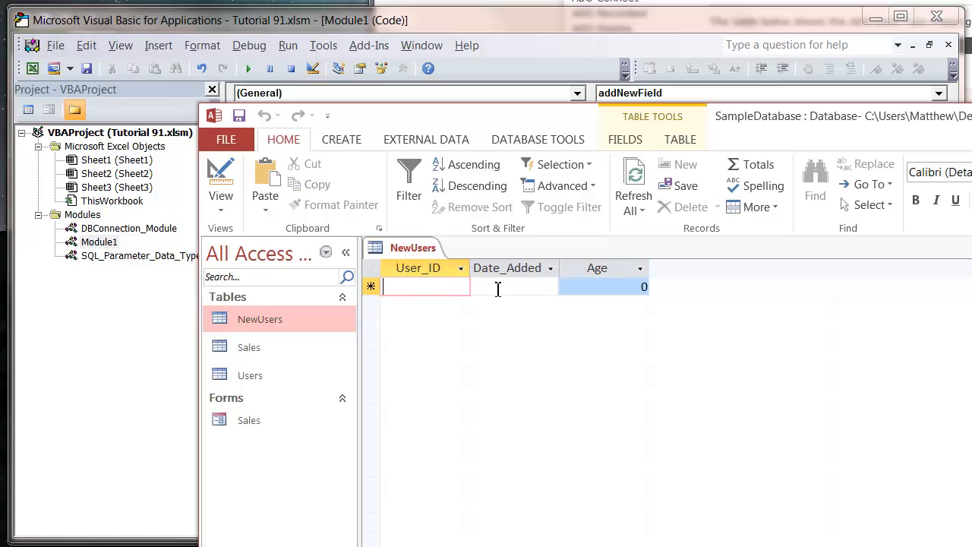
pyautogui.click(513, 286)
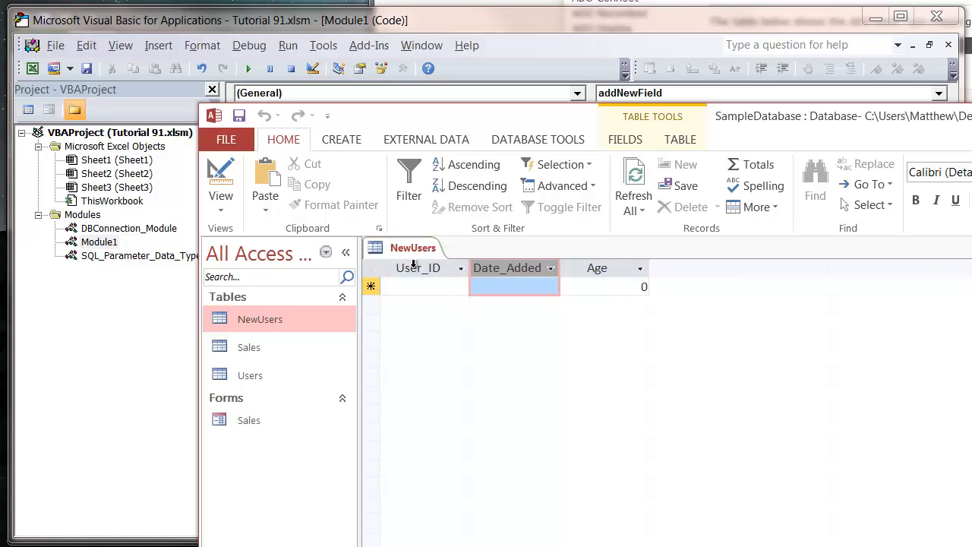
pyautogui.click(426, 285)
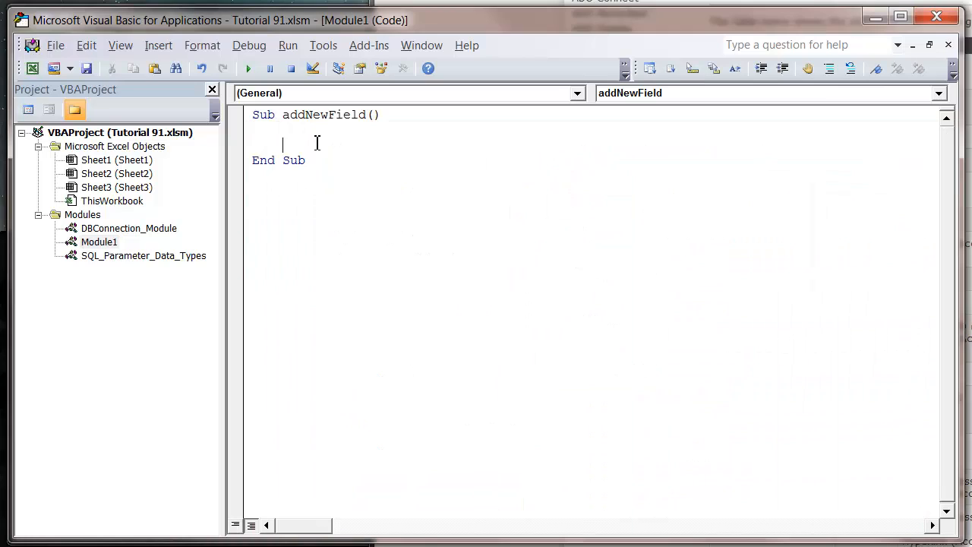
pyautogui.moveTo(338, 136)
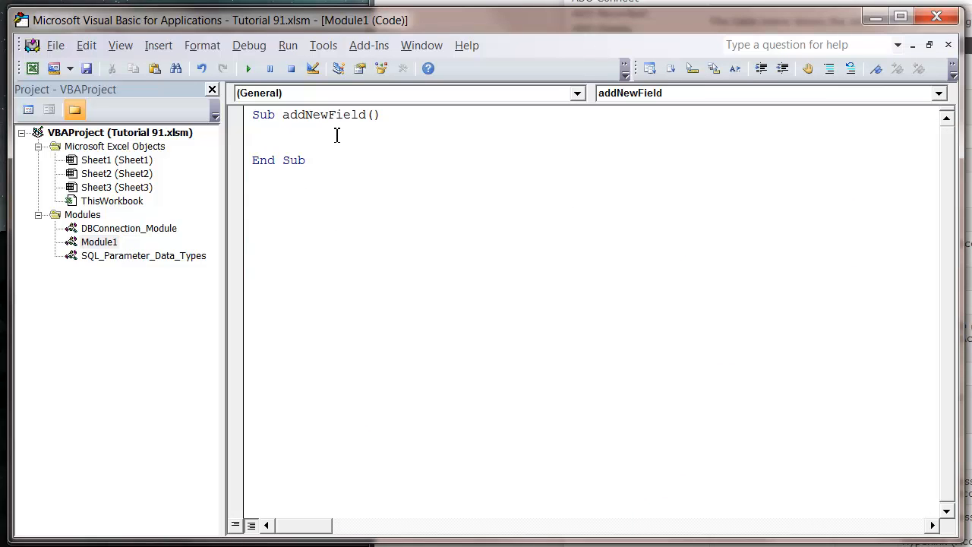
# Declare Dim userID As String and Dim Age As Long inside addNewField.
pyautogui.write('dim')
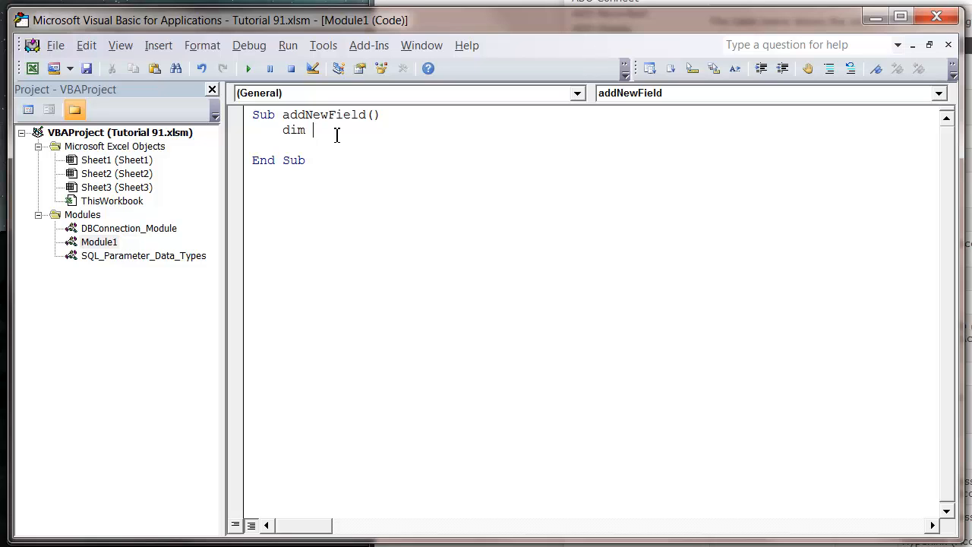
pyautogui.write('user')
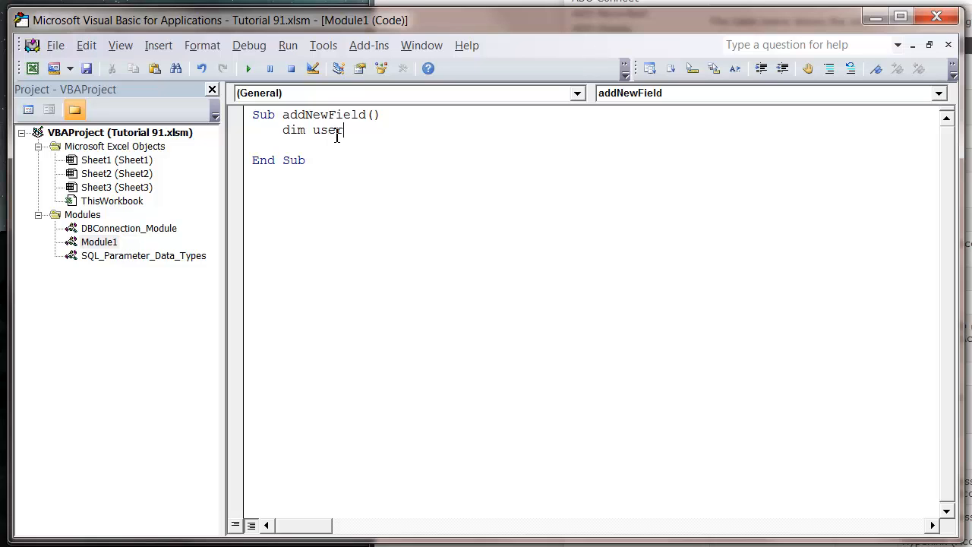
pyautogui.write('ID')
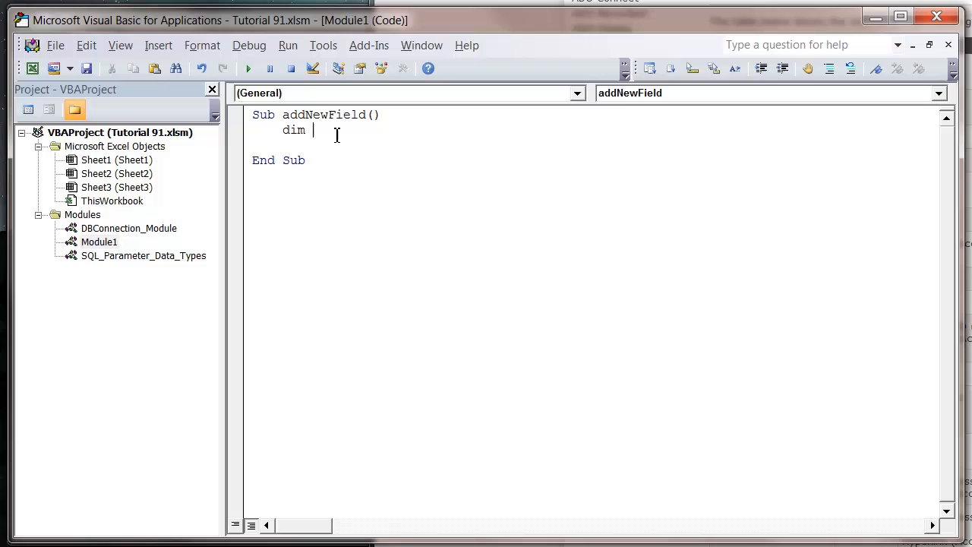
pyautogui.write('userID(')
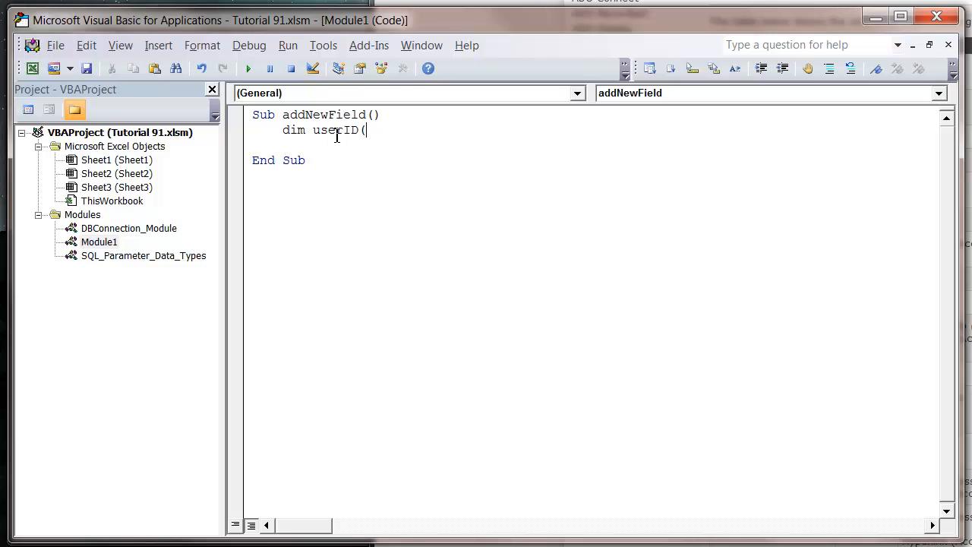
pyautogui.write('as string')
pyautogui.write('dim')
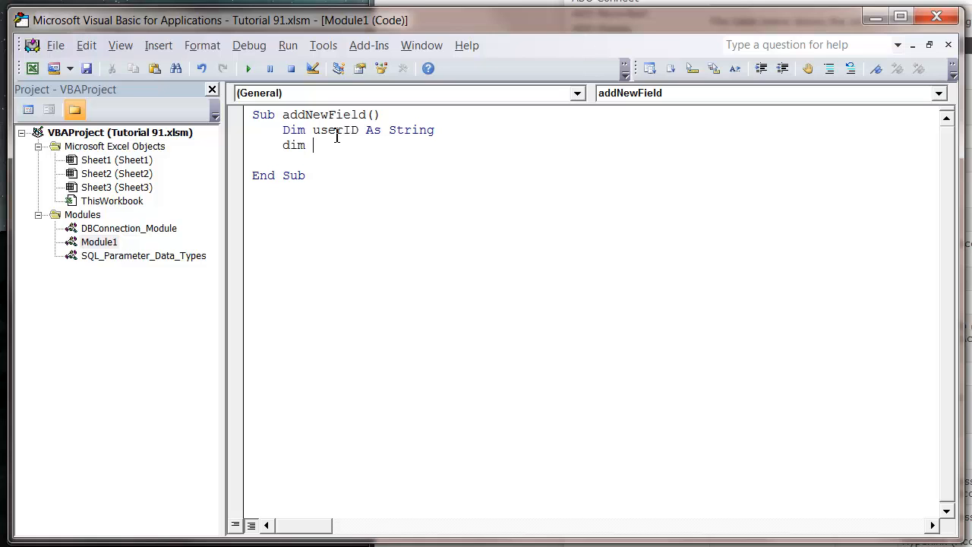
pyautogui.write('Age as')
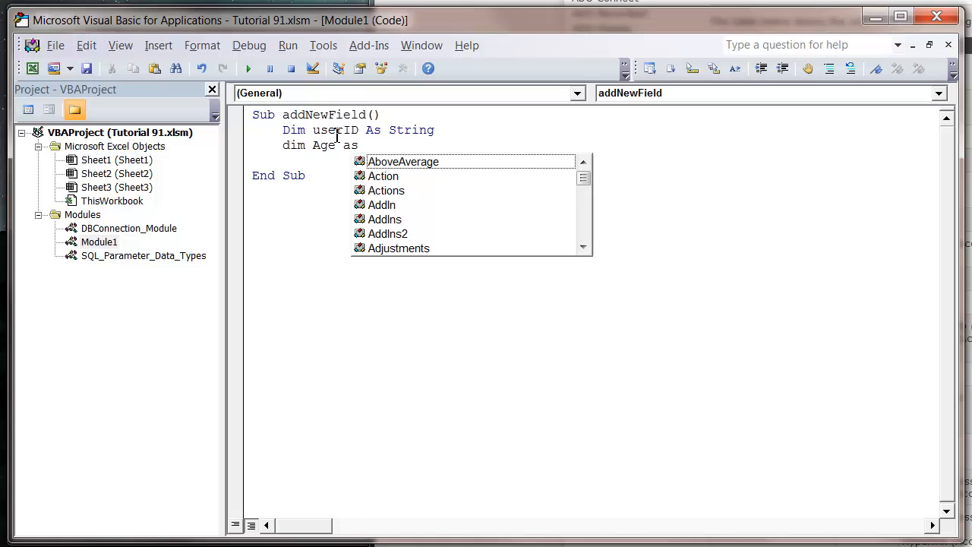
pyautogui.write('lon')
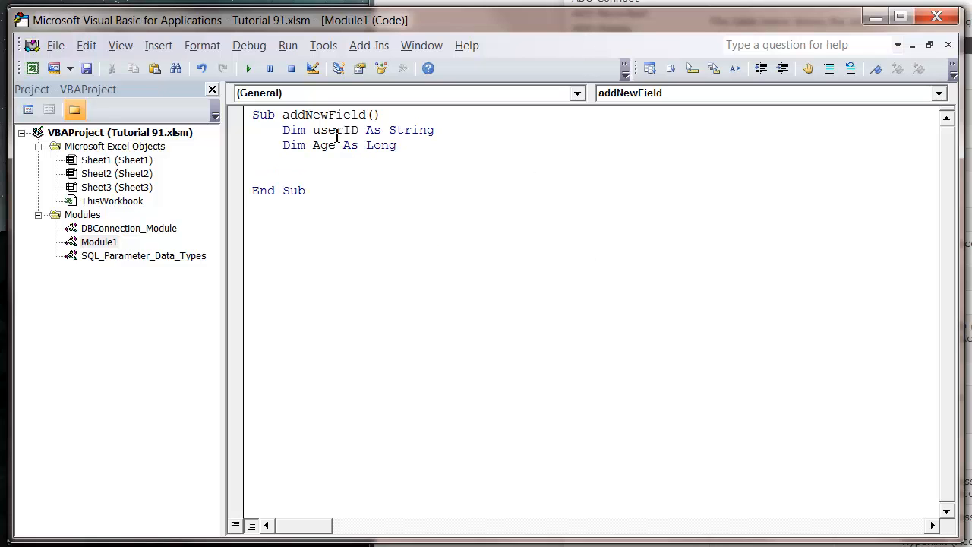
# Assign userID = Environ("username") and Age = 25.
pyautogui.write('userID =')
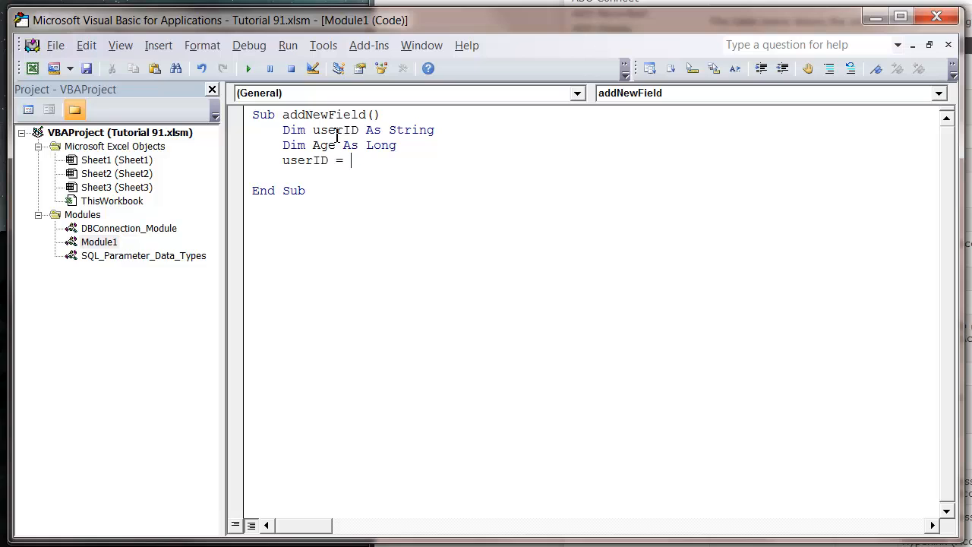
pyautogui.write('environ')
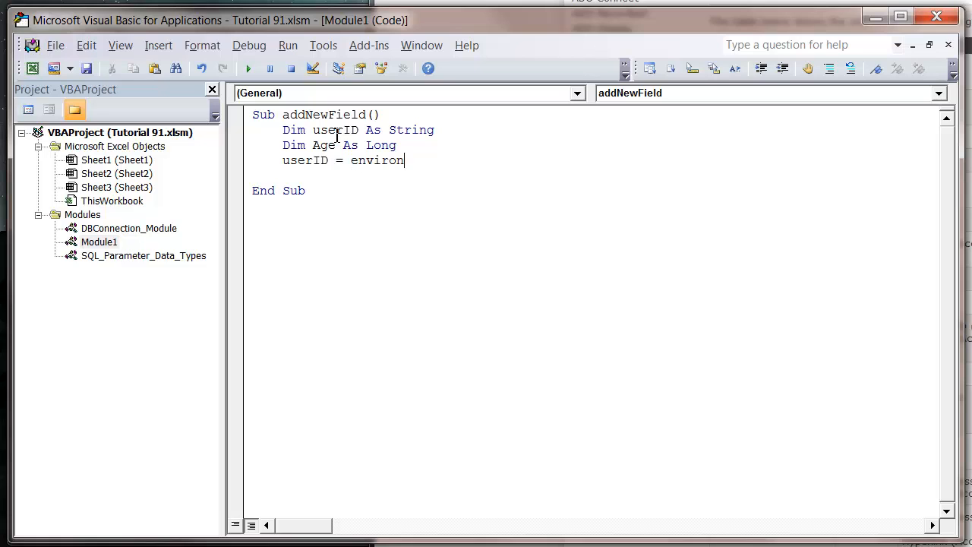
pyautogui.write('("usern')
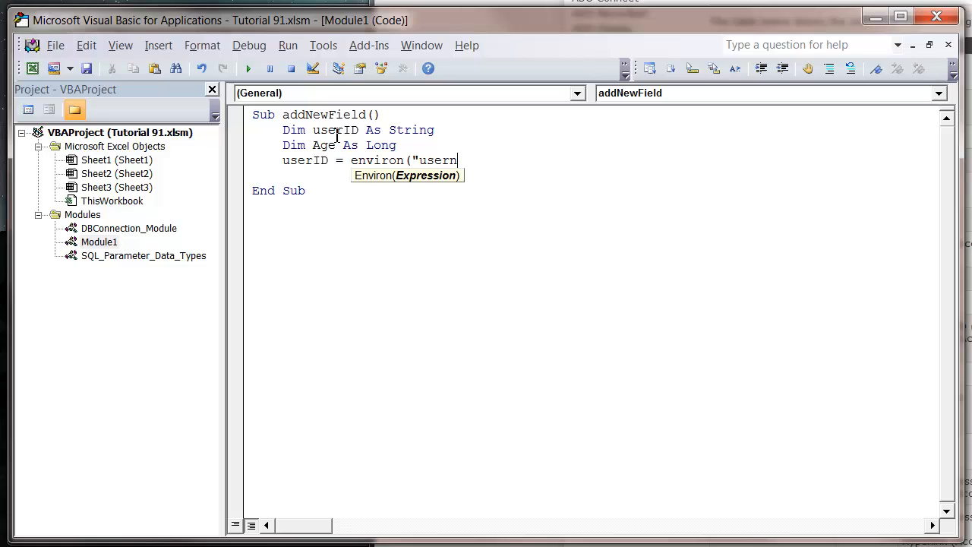
pyautogui.write('ame")')
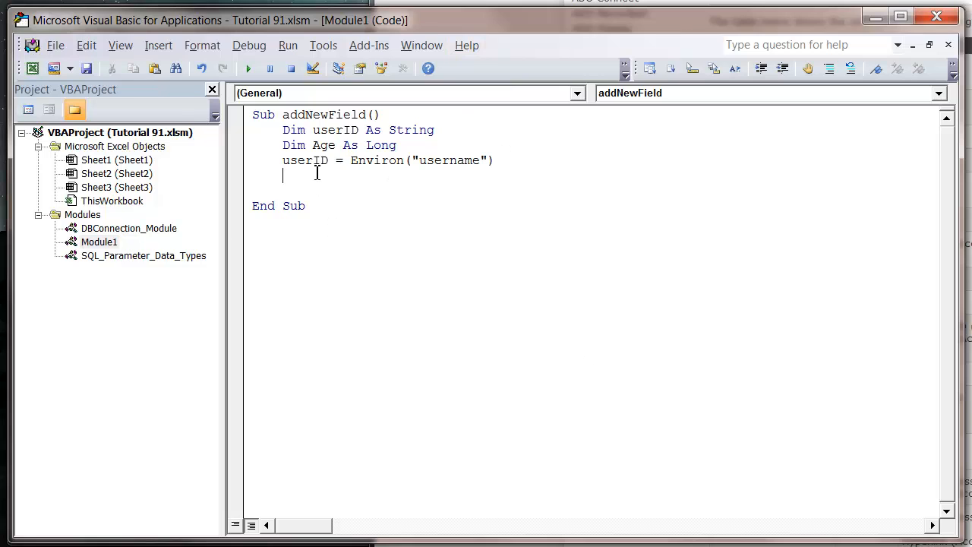
pyautogui.write('Age =')
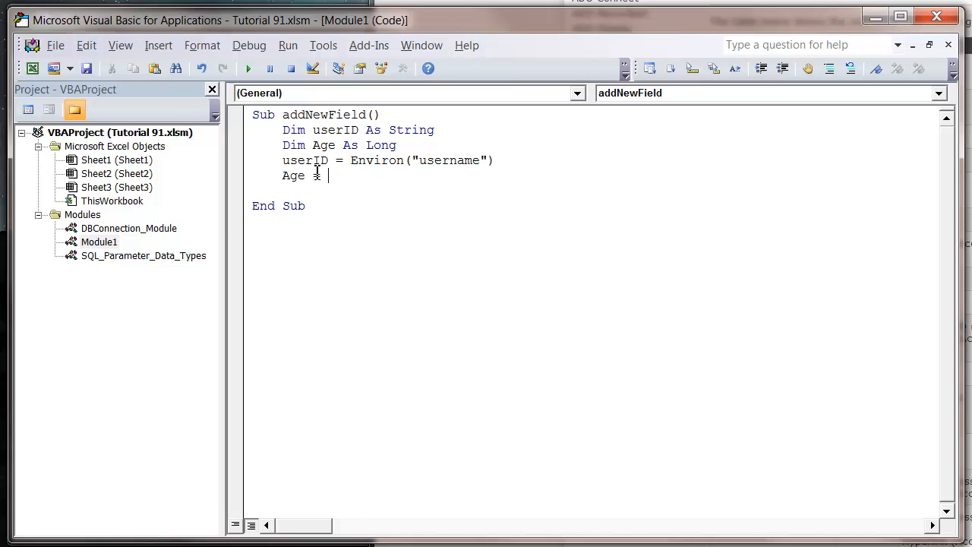
pyautogui.write('25')
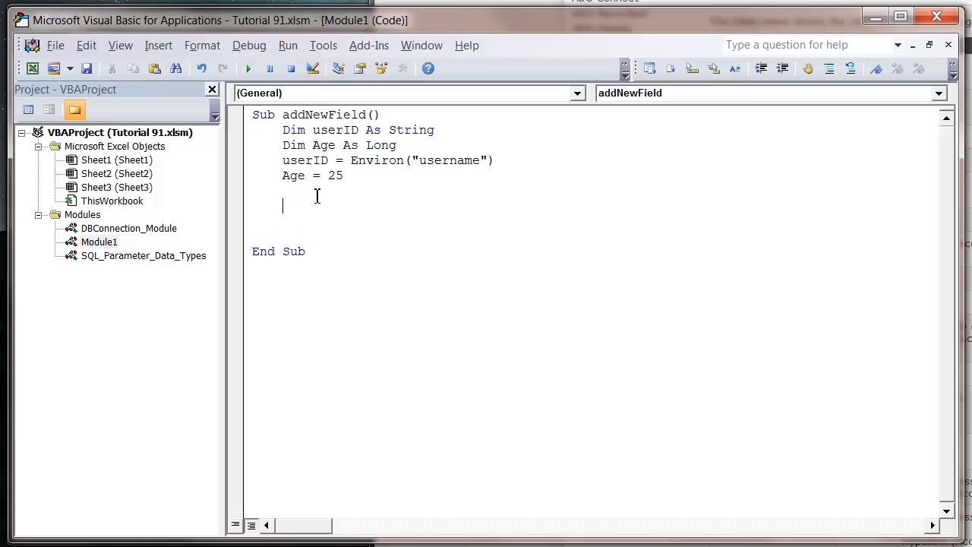
# Declare Dim cmd As Object and Dim param1 As Object, accepting Object from IntelliSense.
pyautogui.write('dim c')
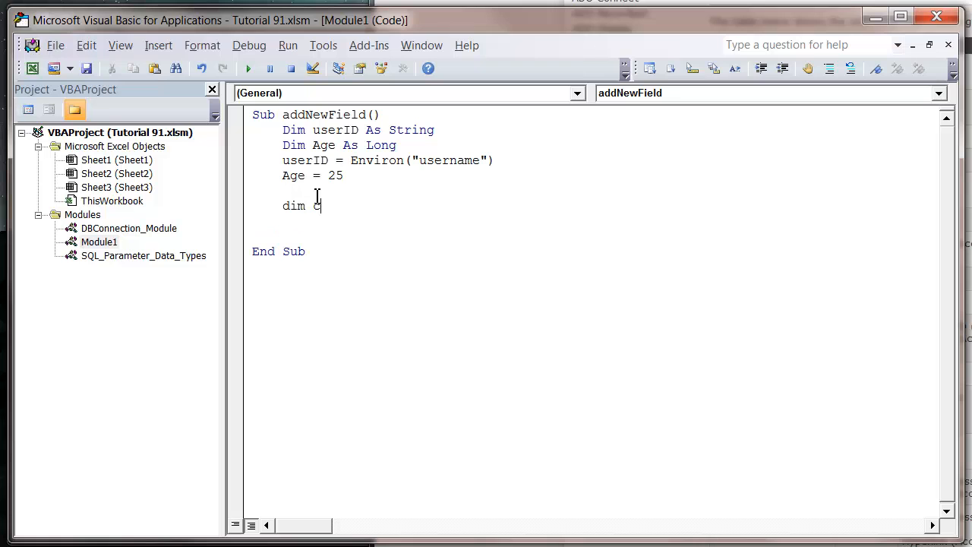
pyautogui.write('md objec')
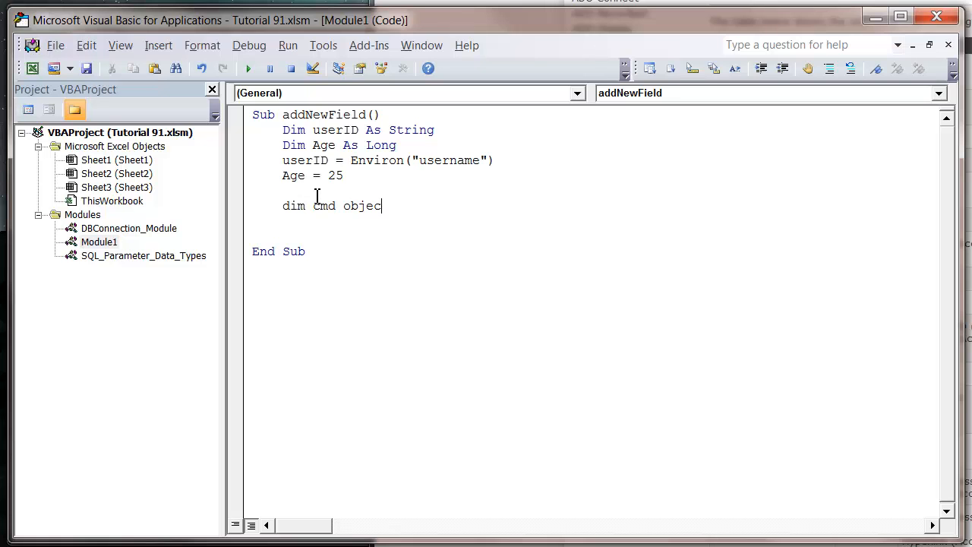
pyautogui.press('BackSpace')
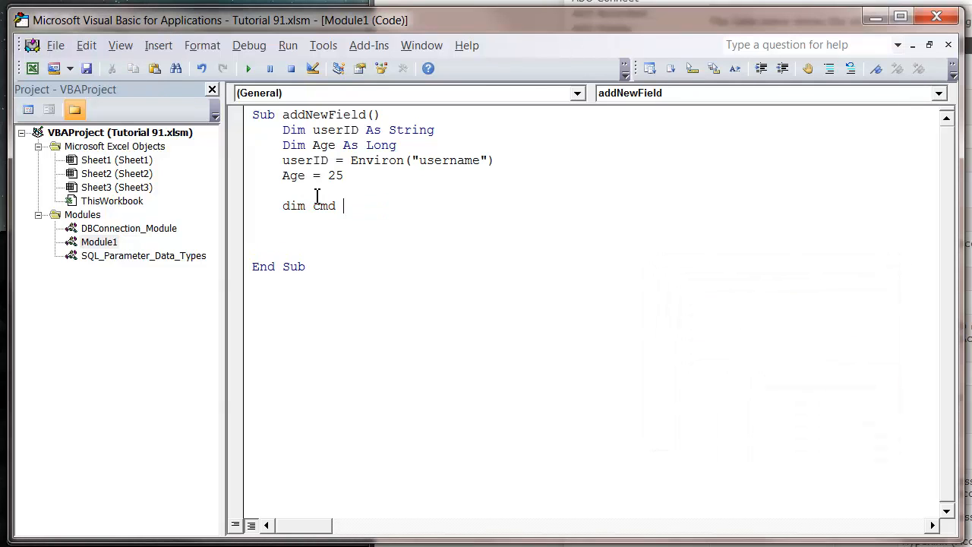
pyautogui.write('As Object')
pyautogui.write('dim')
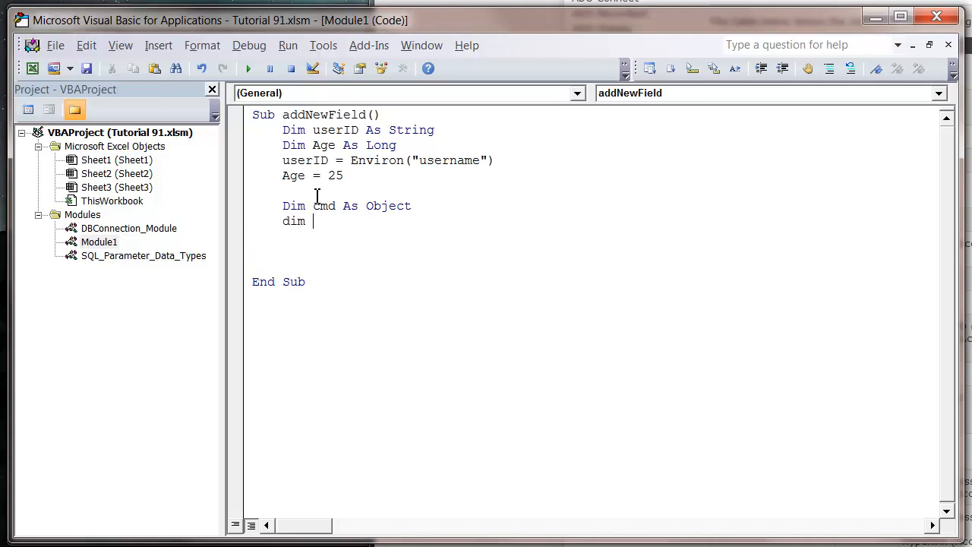
pyautogui.write('param1 a')
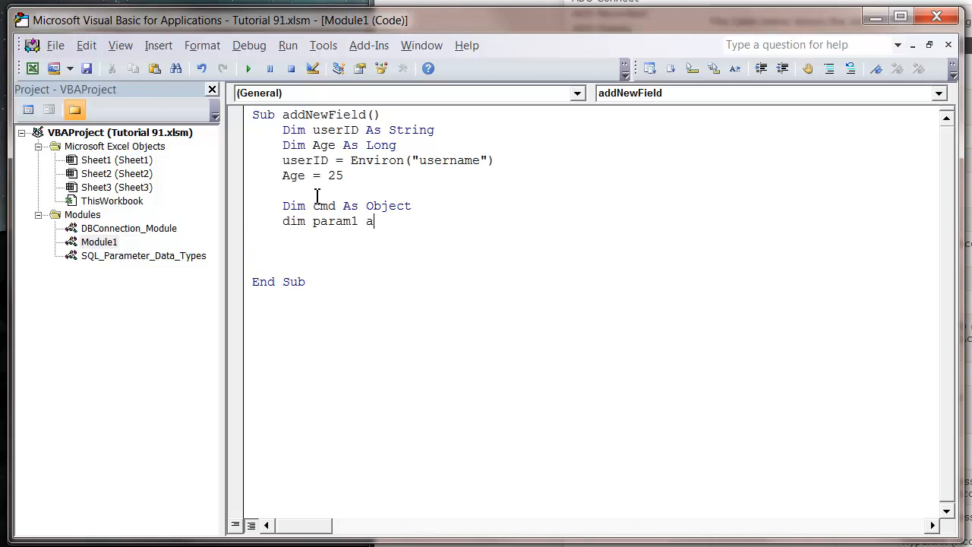
pyautogui.write('s obje')
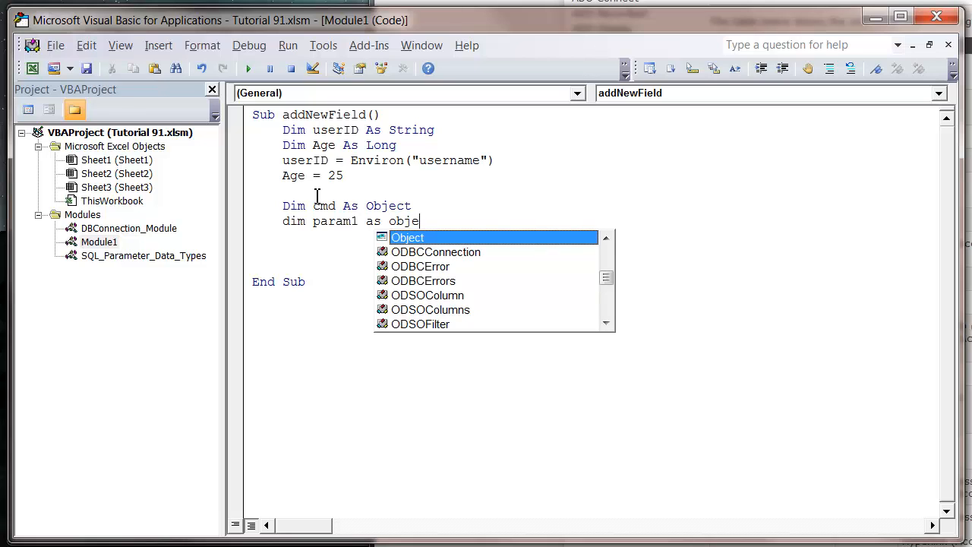
pyautogui.press('enter')
pyautogui.write('Dim param2 As Object')
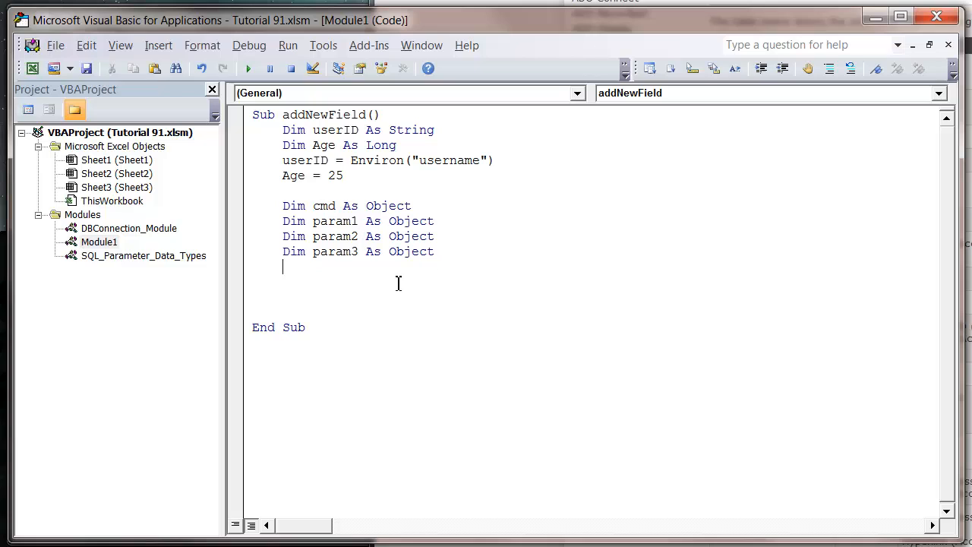
pyautogui.moveTo(352, 272)
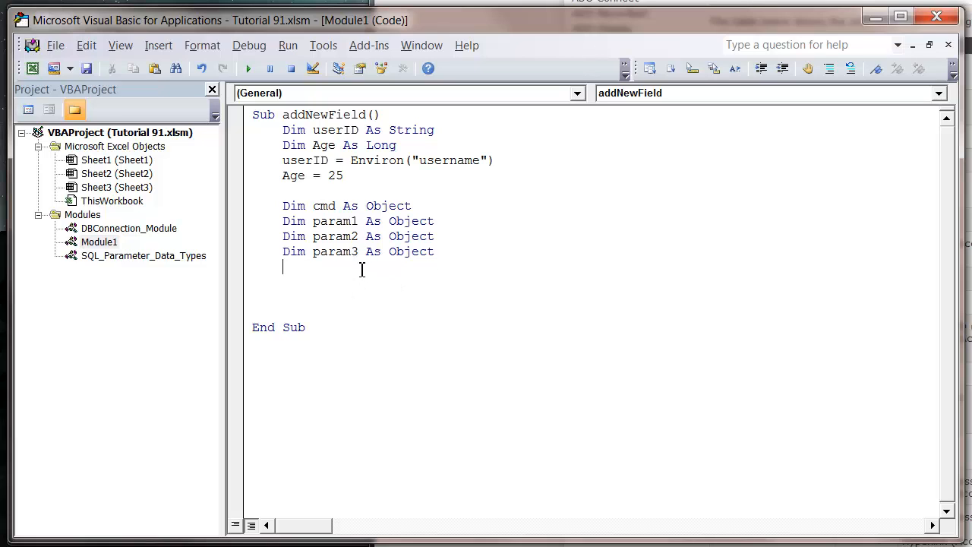
# Declare sqlstr As String holding "INSERT INTO NewUsers(User_ID,Date_Added,Age)".
pyautogui.write('dim sq')
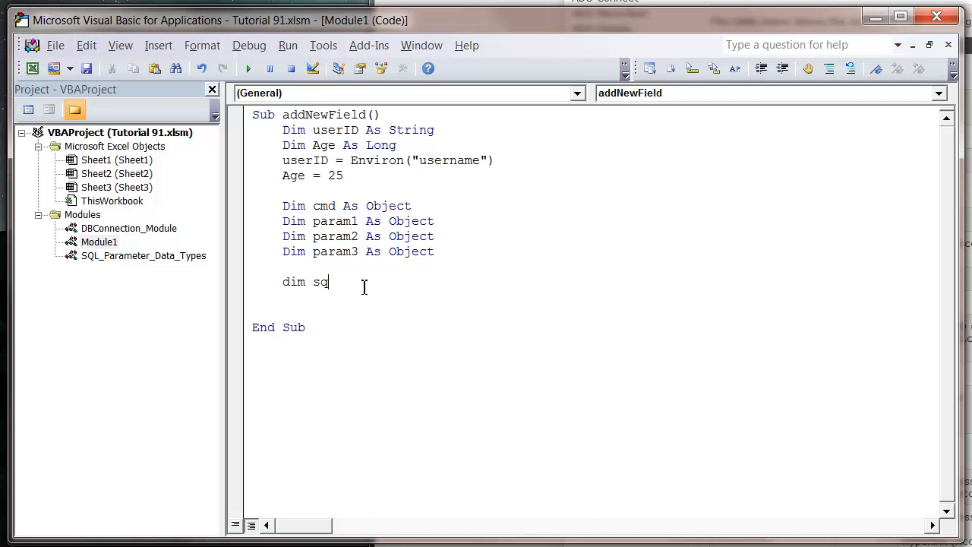
pyautogui.write('lstr as s')
pyautogui.write('sqlstr =')
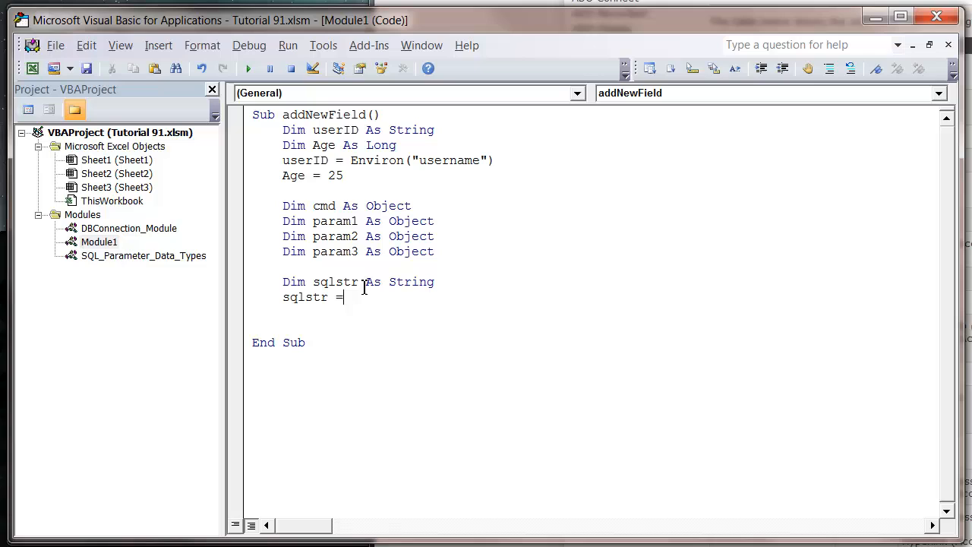
pyautogui.write('"INSERT')
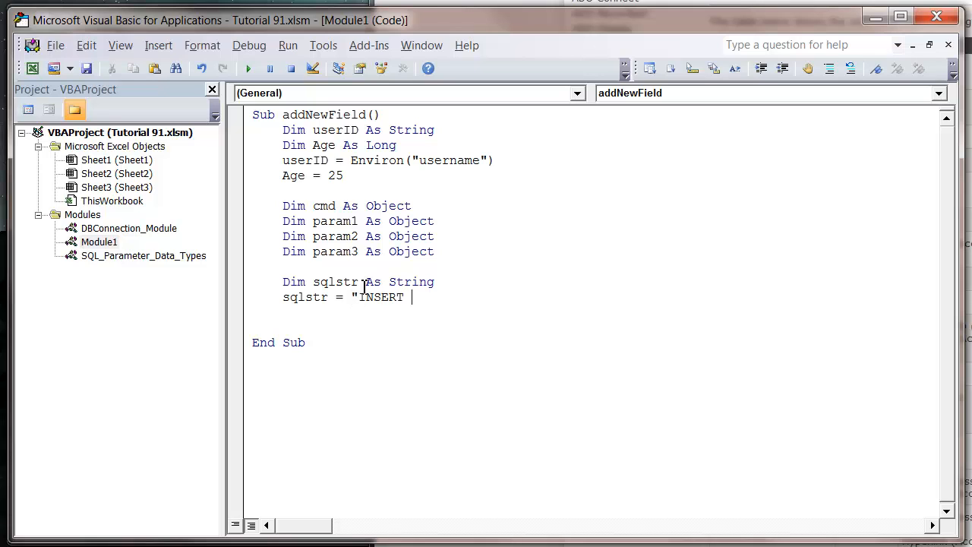
pyautogui.write('INTO')
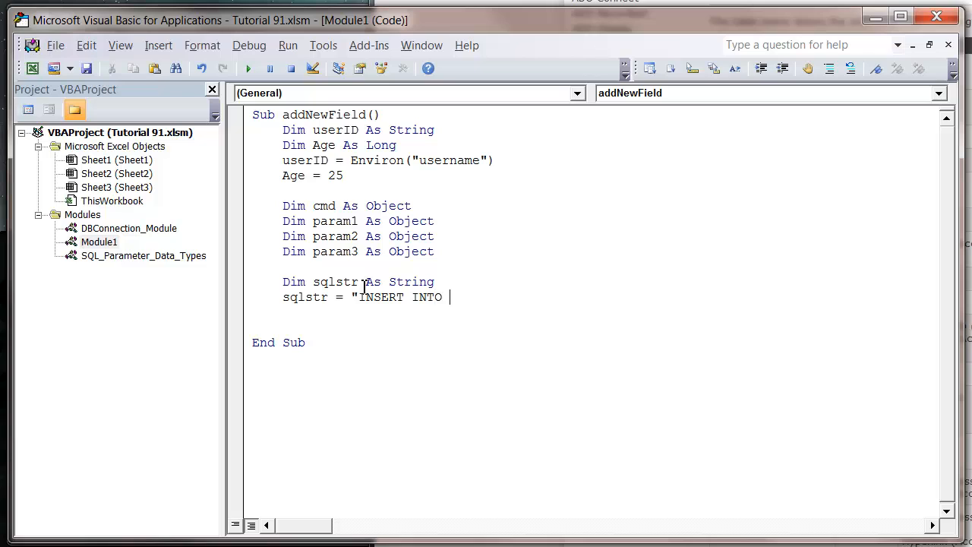
pyautogui.write('NewU')
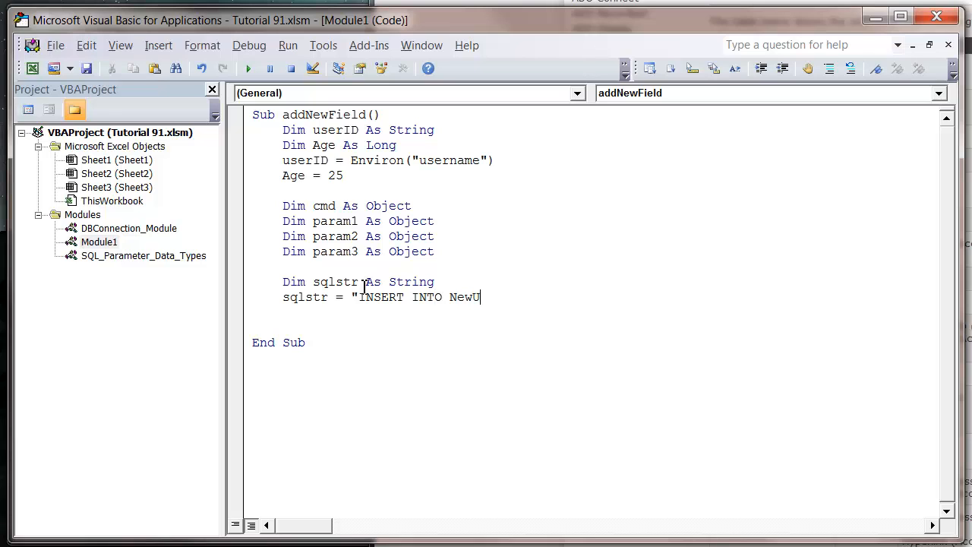
pyautogui.write('sers')
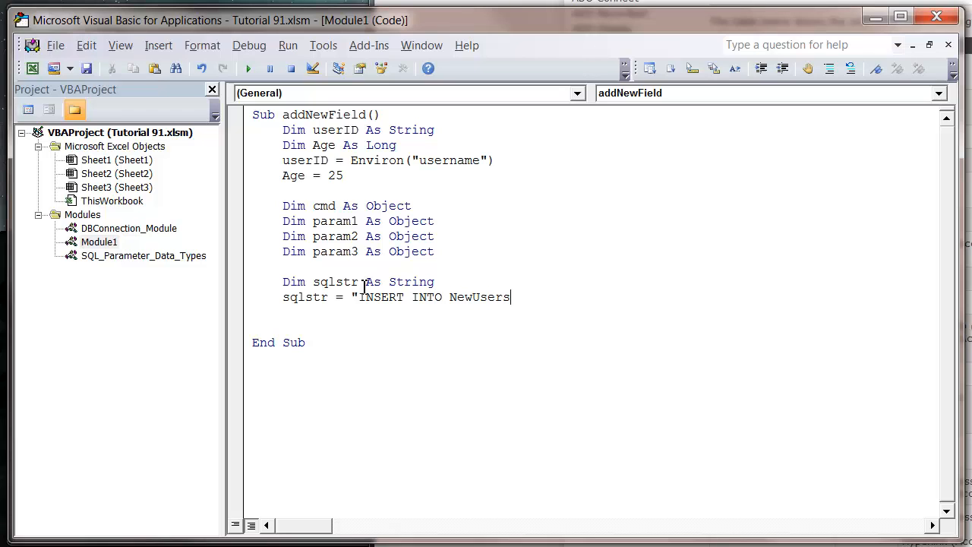
pyautogui.write('(User')
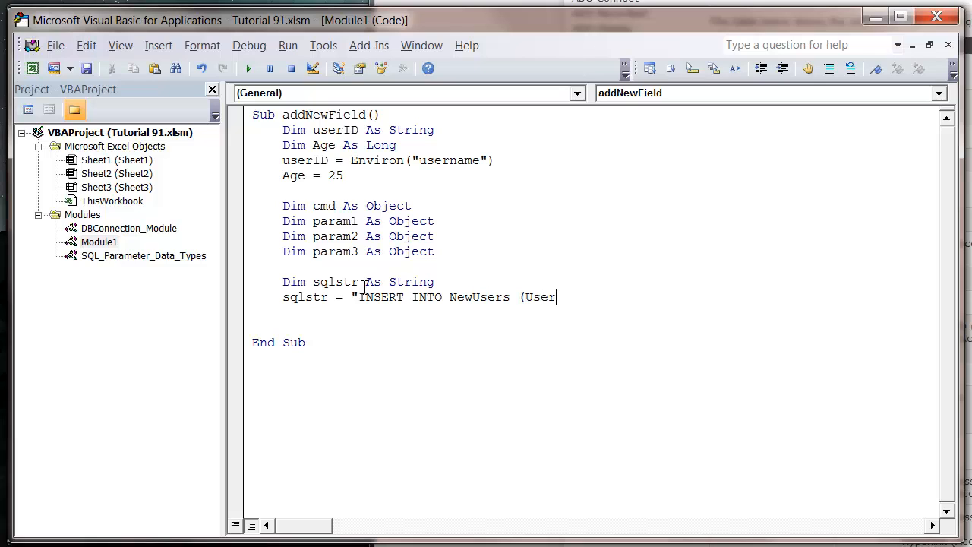
pyautogui.write('_ID,')
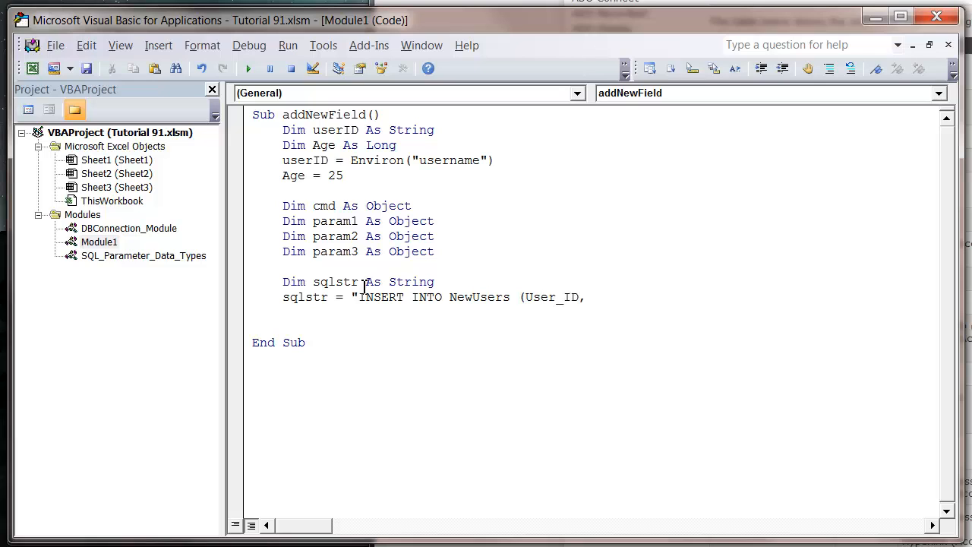
pyautogui.write(',Date_')
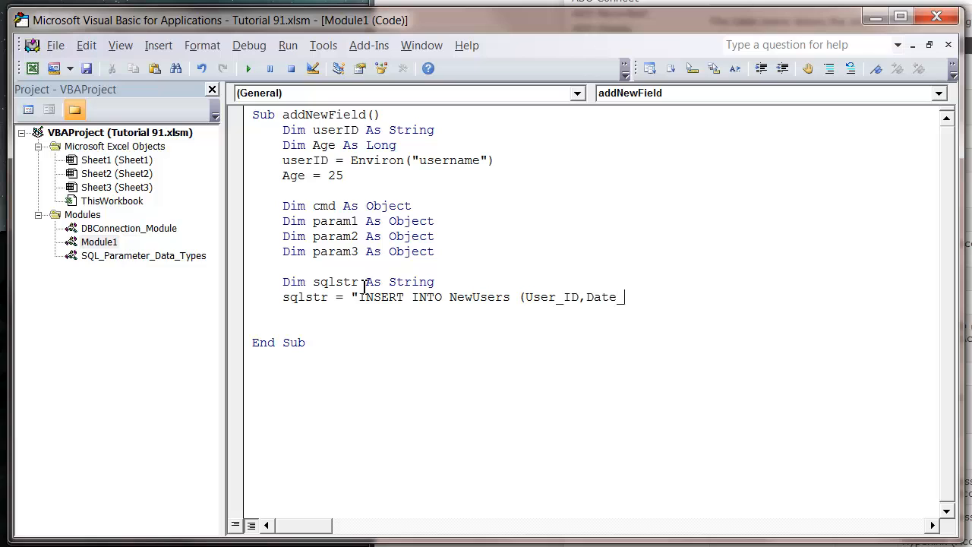
pyautogui.write('Added,A')
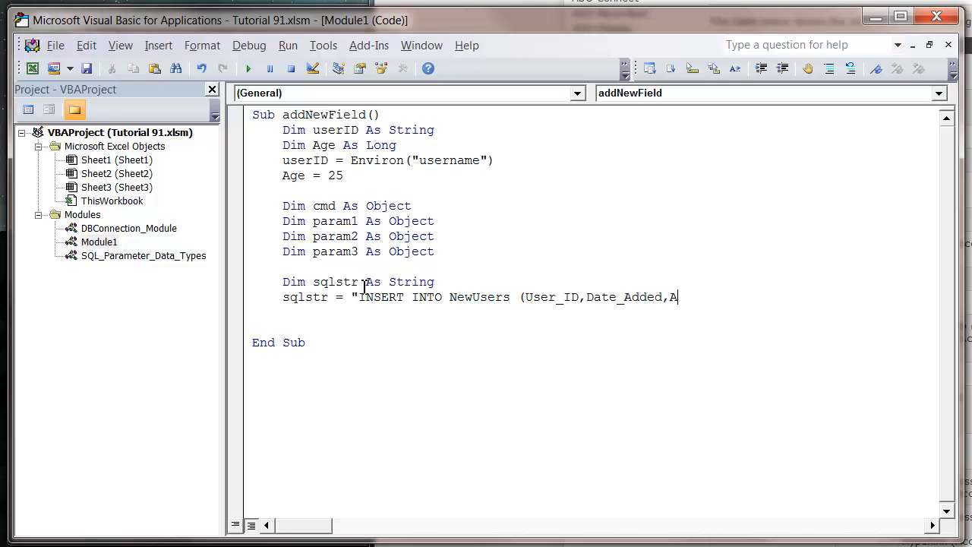
pyautogui.write('ge)')
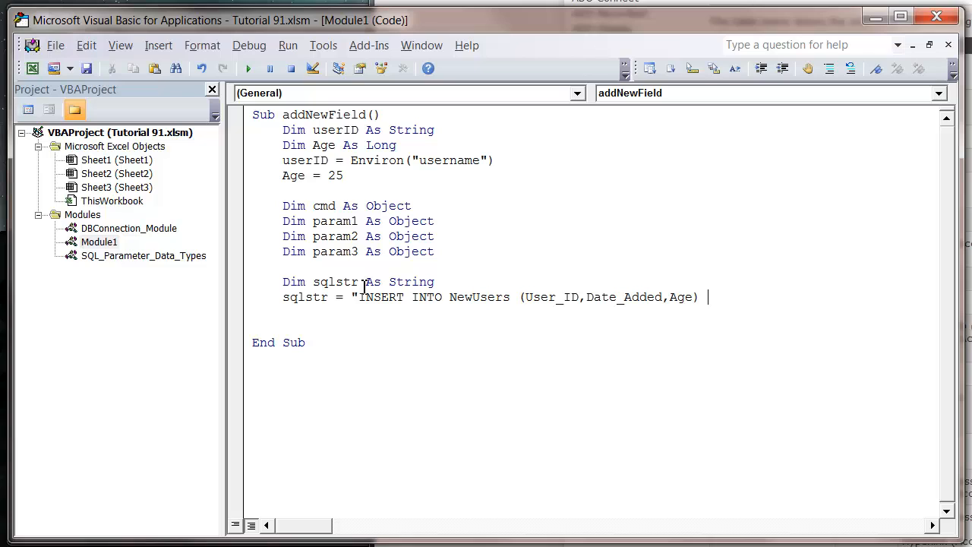
pyautogui.write('" & _')
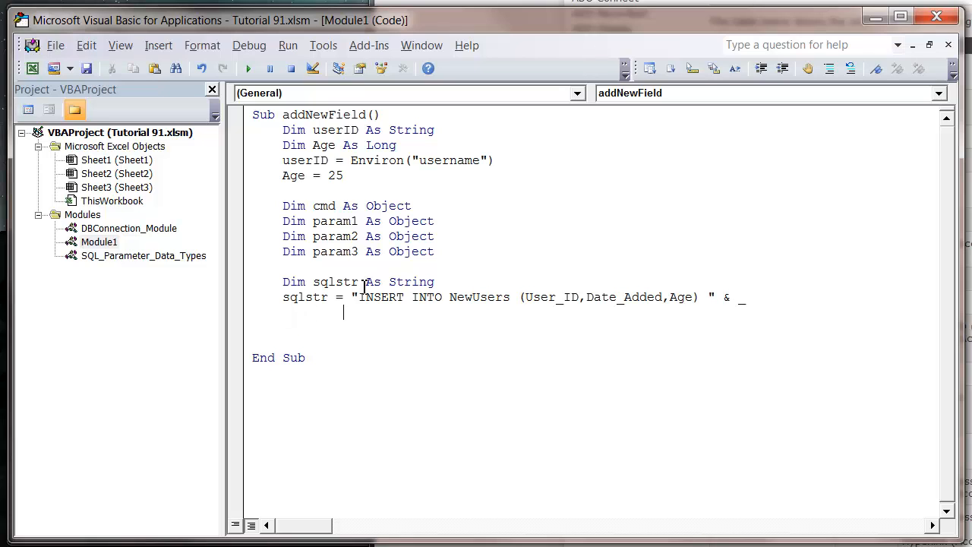
pyautogui.write('"Va')
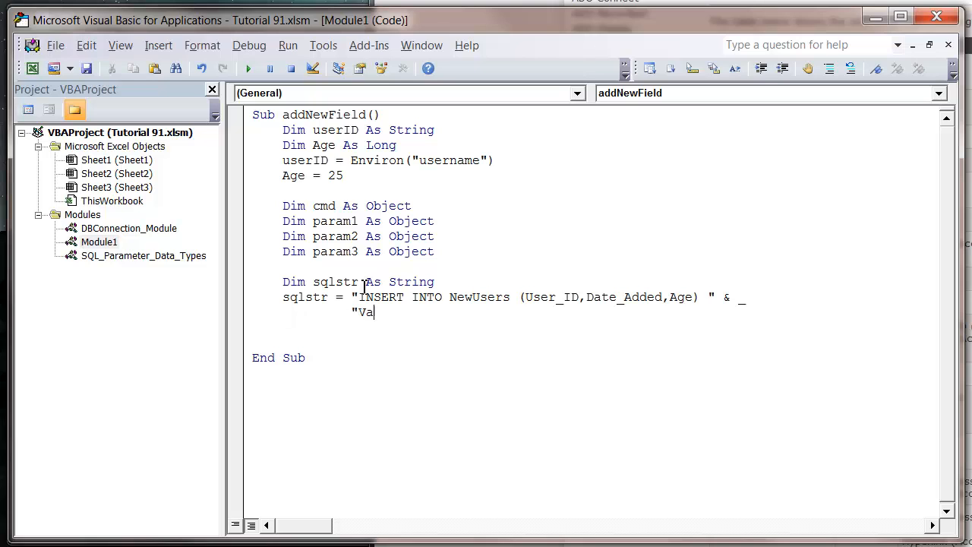
pyautogui.write('LU')
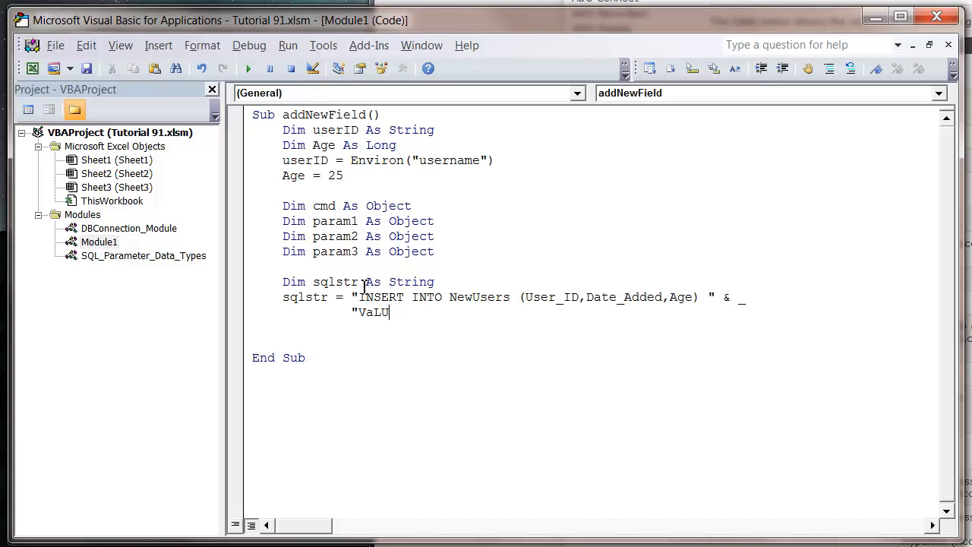
pyautogui.press('Backspace')
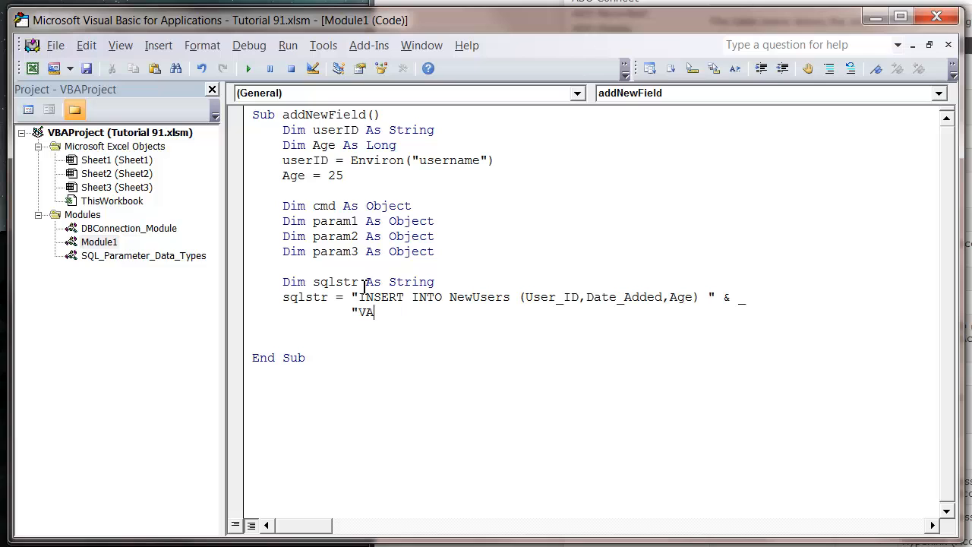
pyautogui.write('LUES')
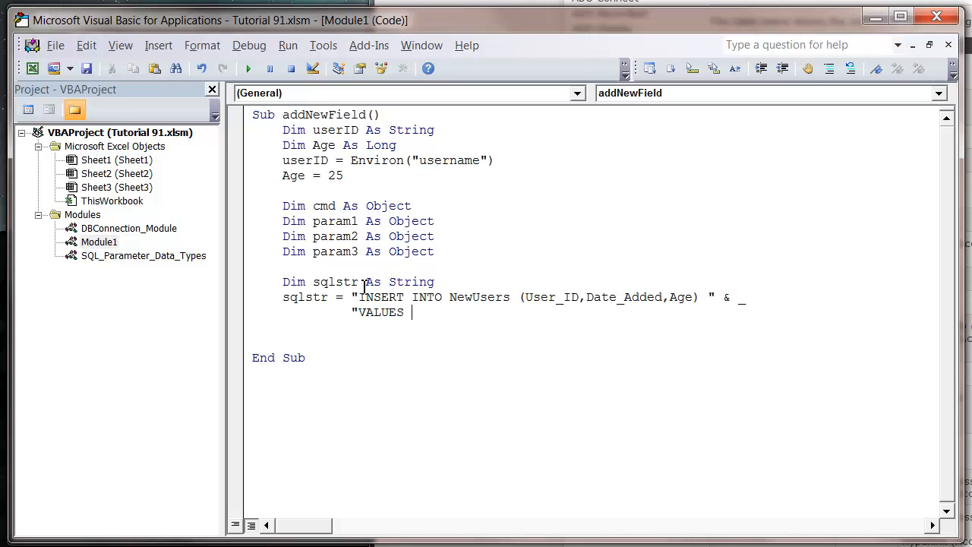
pyautogui.write('(')
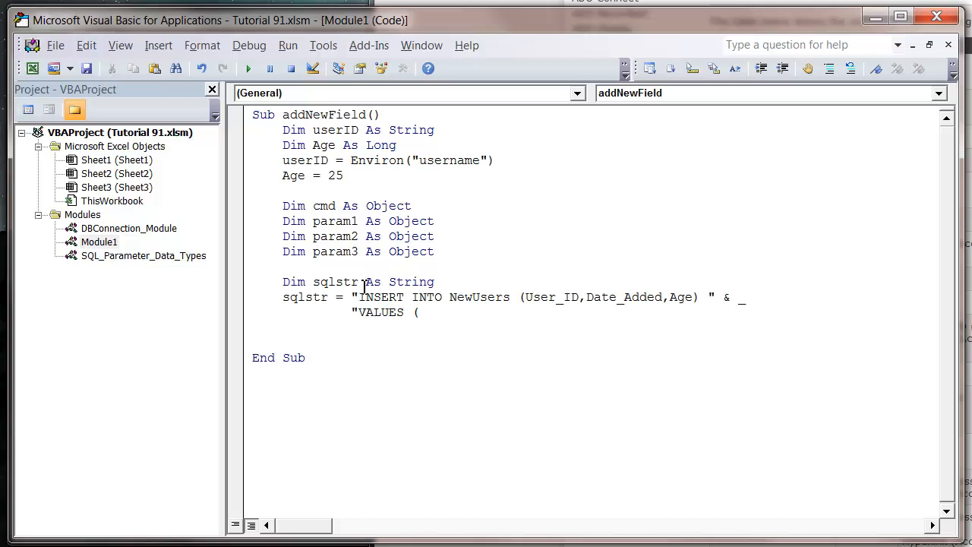
pyautogui.write('@')
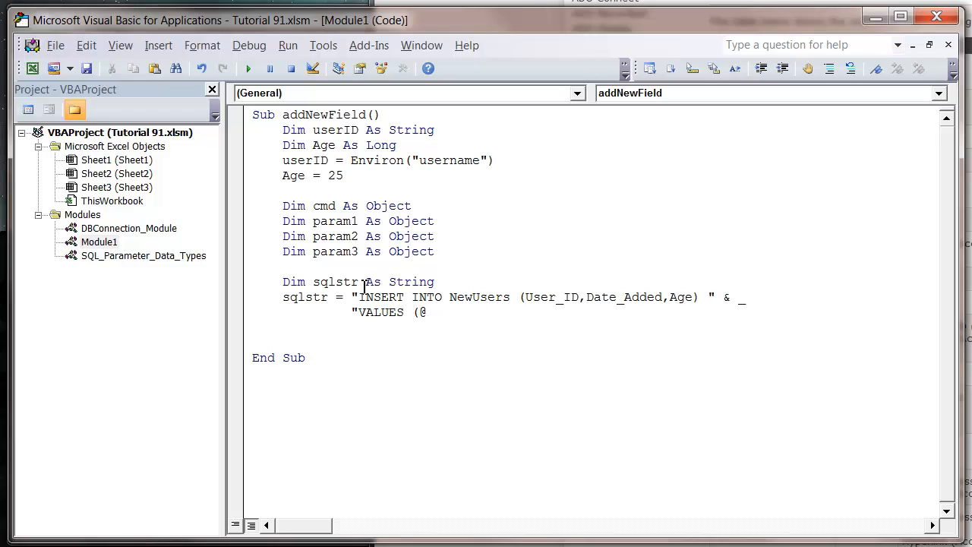
pyautogui.write('userIF')
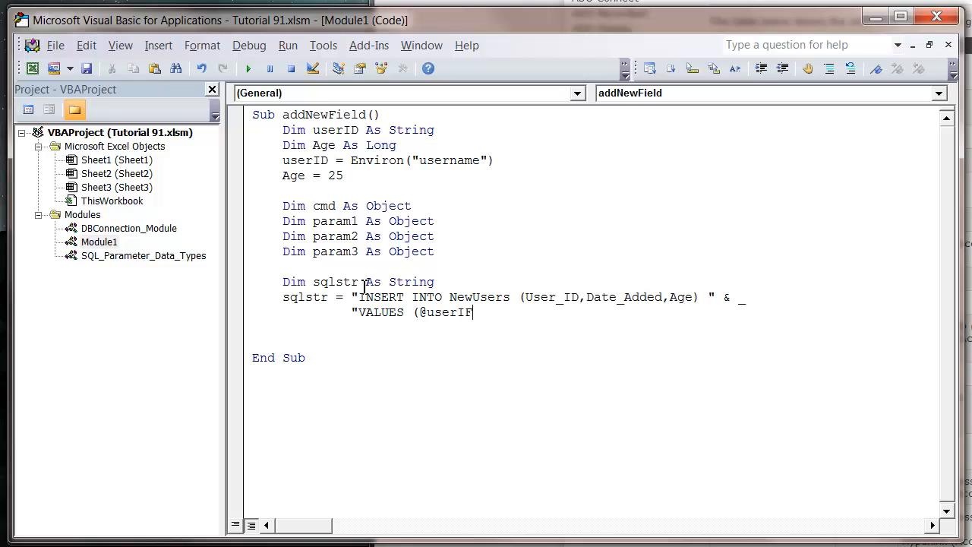
pyautogui.write('D,')
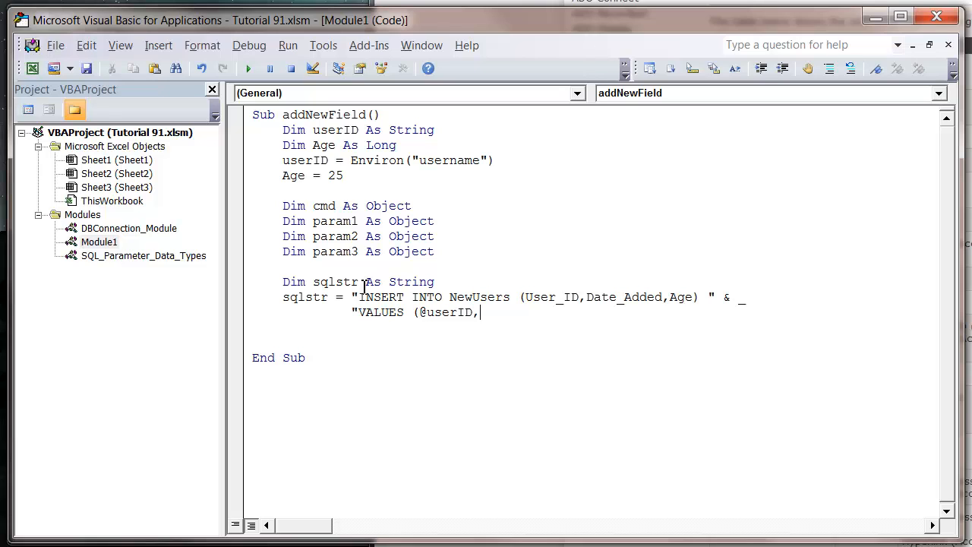
pyautogui.write('@')
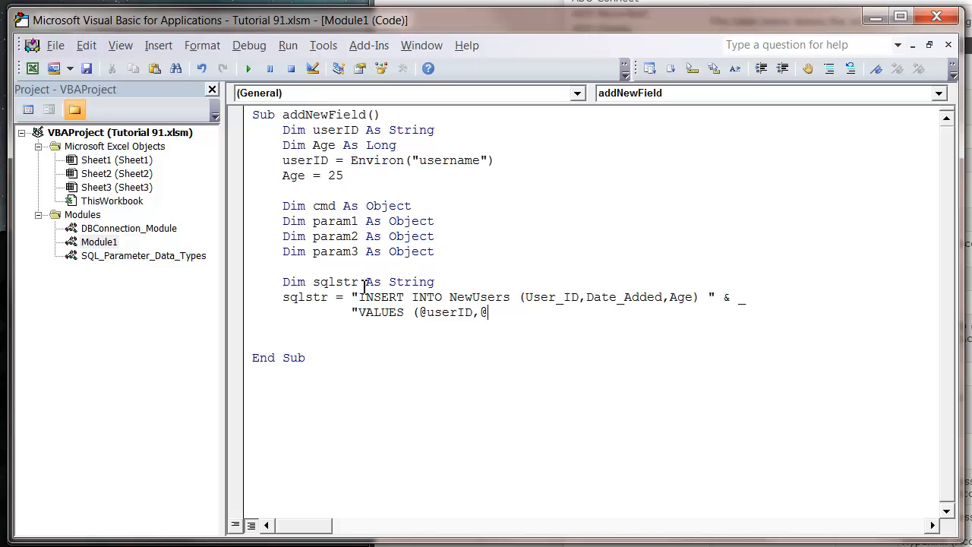
pyautogui.write('Date')
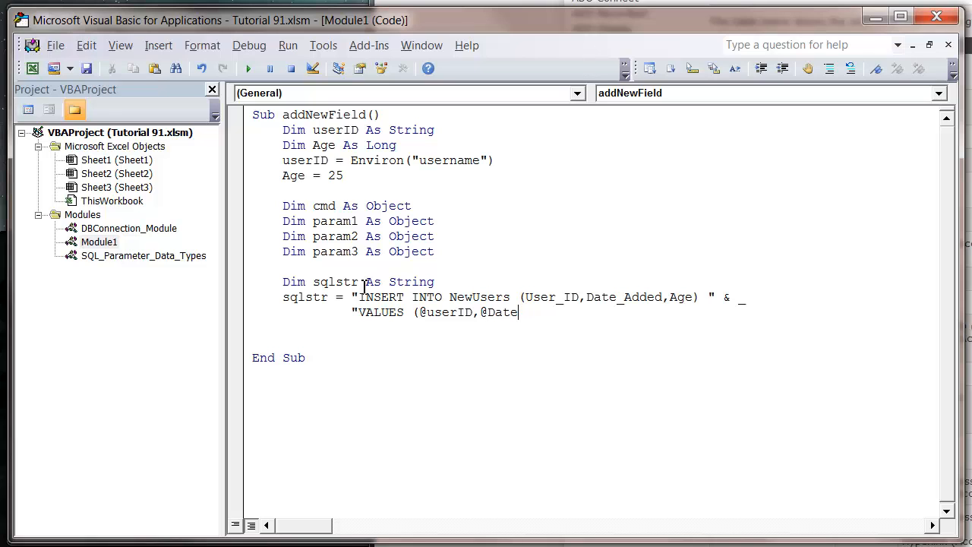
pyautogui.write('_Added,')
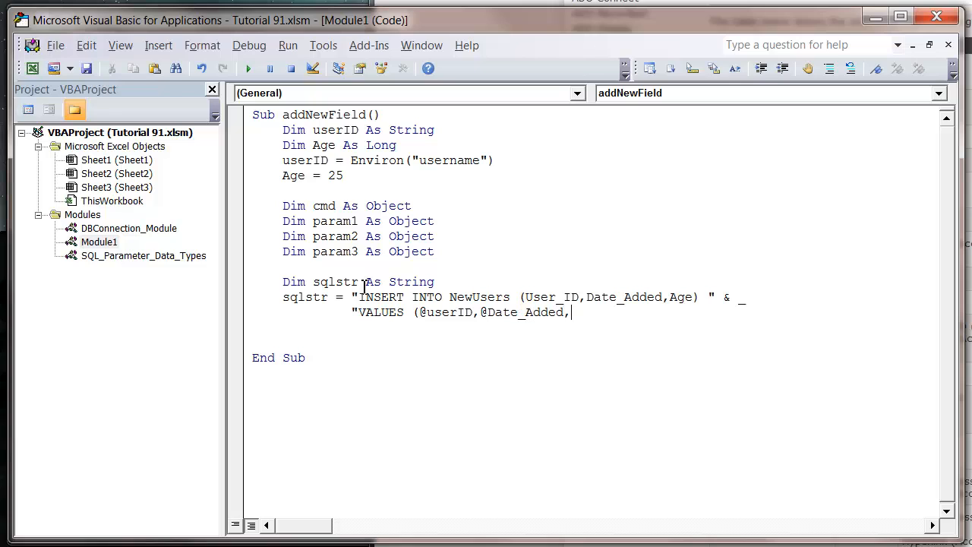
pyautogui.write('@')
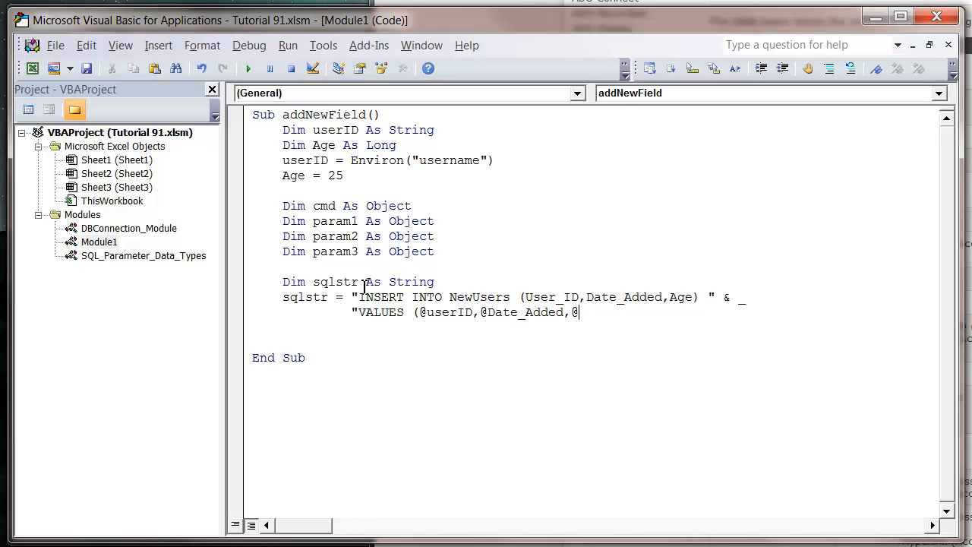
pyautogui.write('Age')
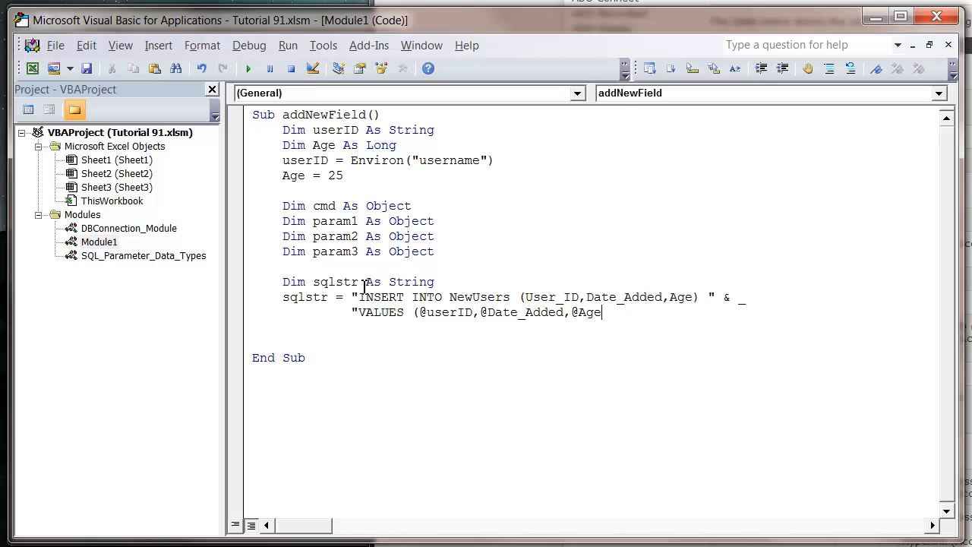
pyautogui.write(')')
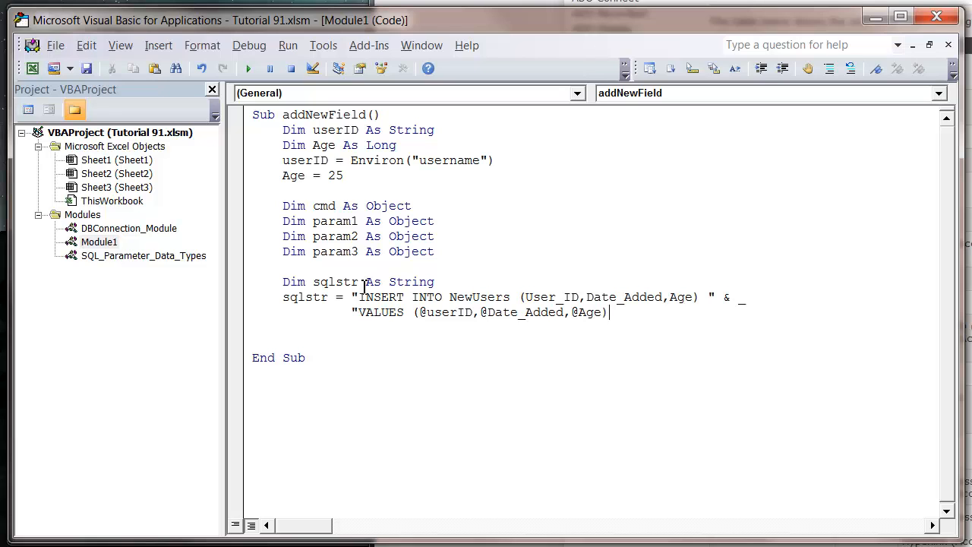
pyautogui.write('"')
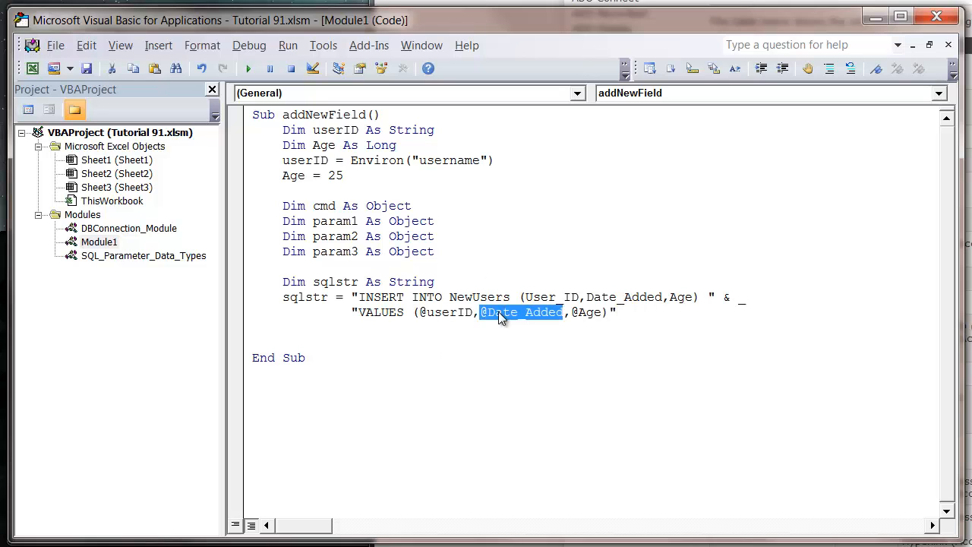
pyautogui.click(465, 313)
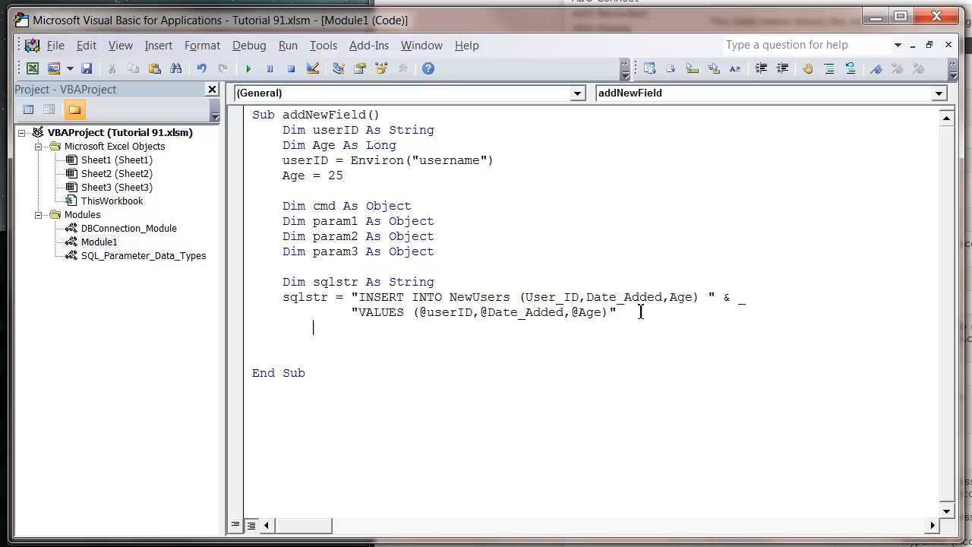
# Set cmd = CreateObject("ADODB.Command") and Call connectDatabase.
pyautogui.write('c')
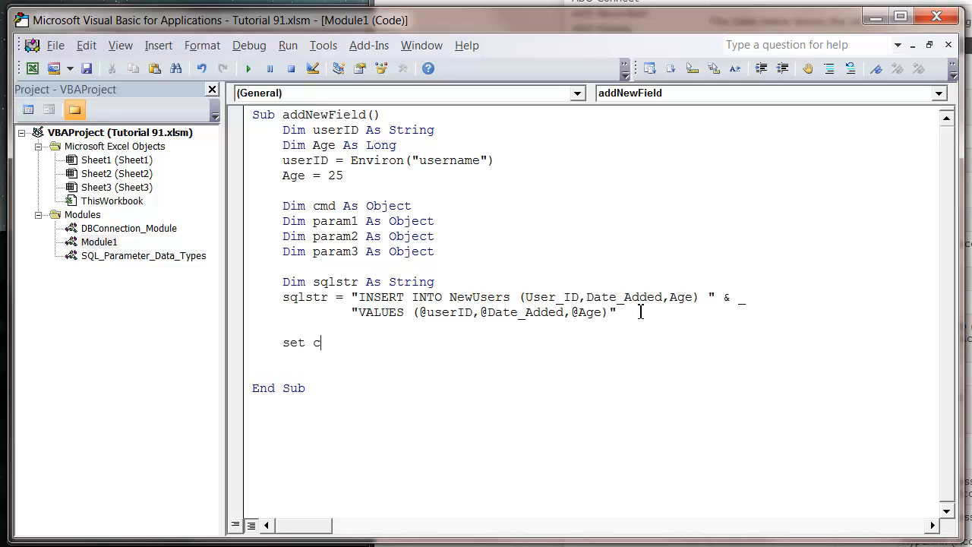
pyautogui.write('md as')
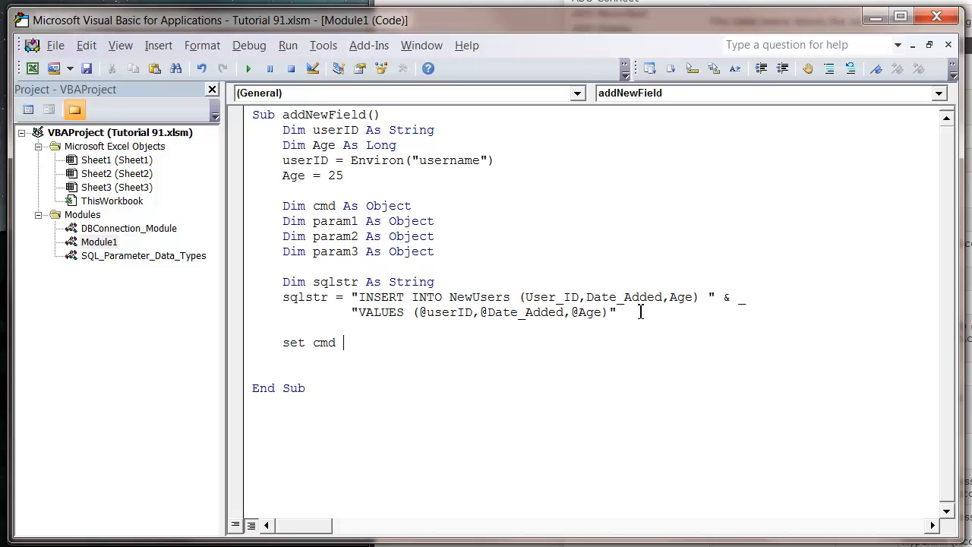
pyautogui.write('= create')
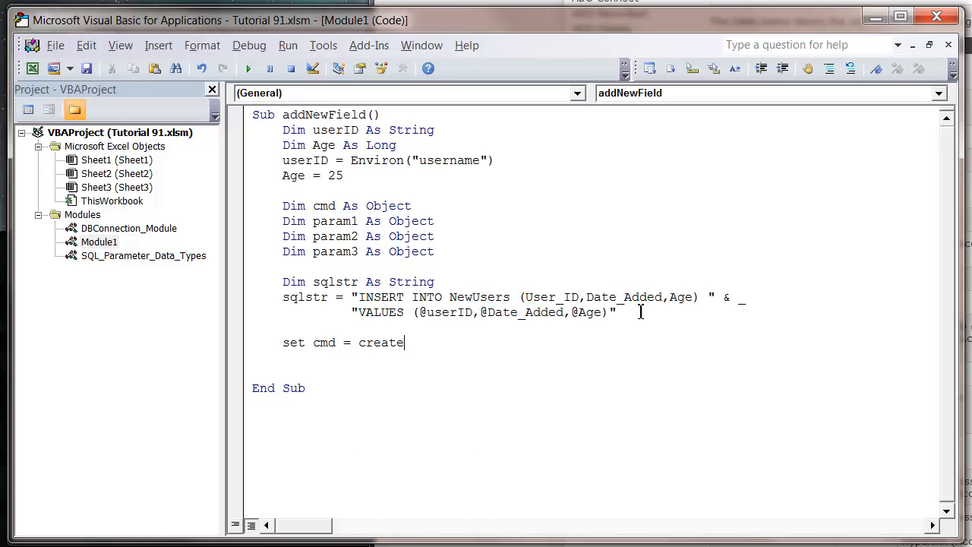
pyautogui.write('object("')
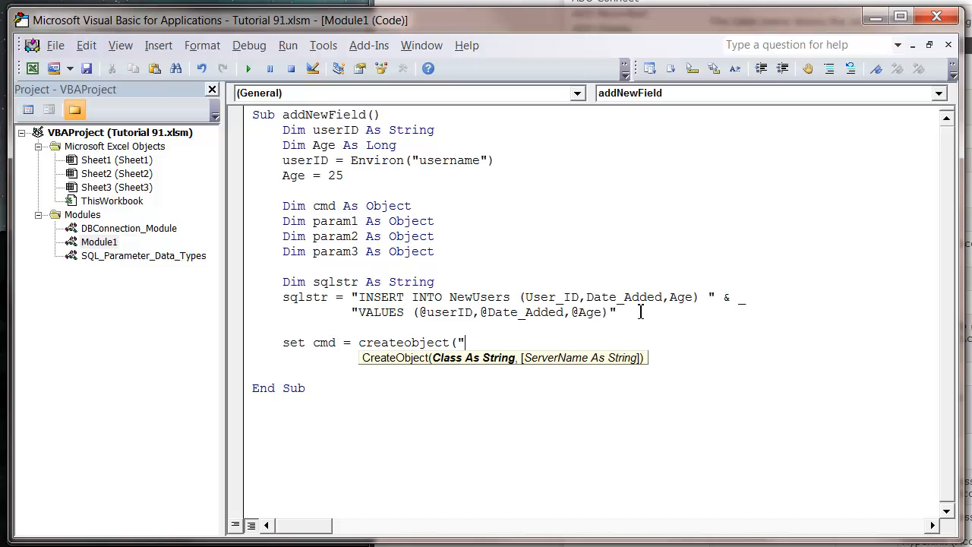
pyautogui.write('ADODB.')
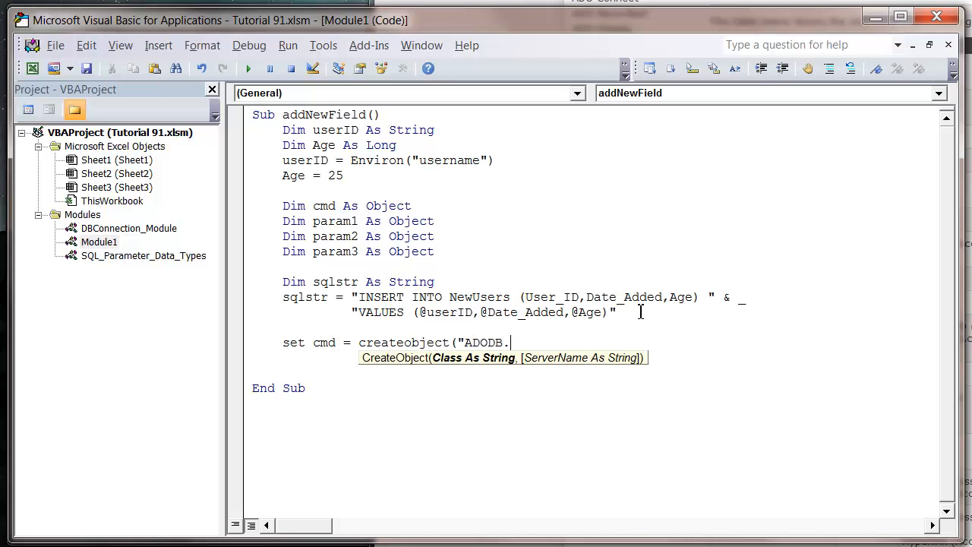
pyautogui.write('Command"')
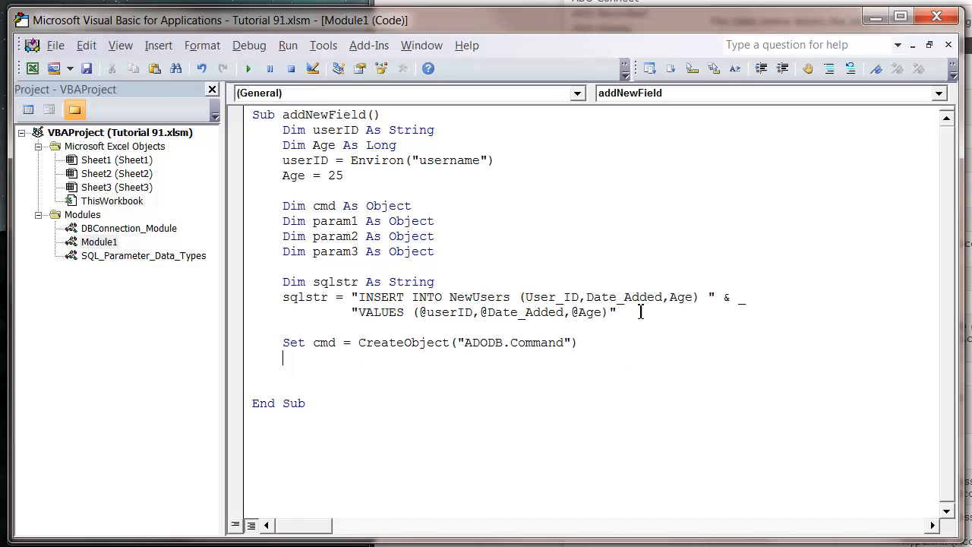
pyautogui.write('call connect')
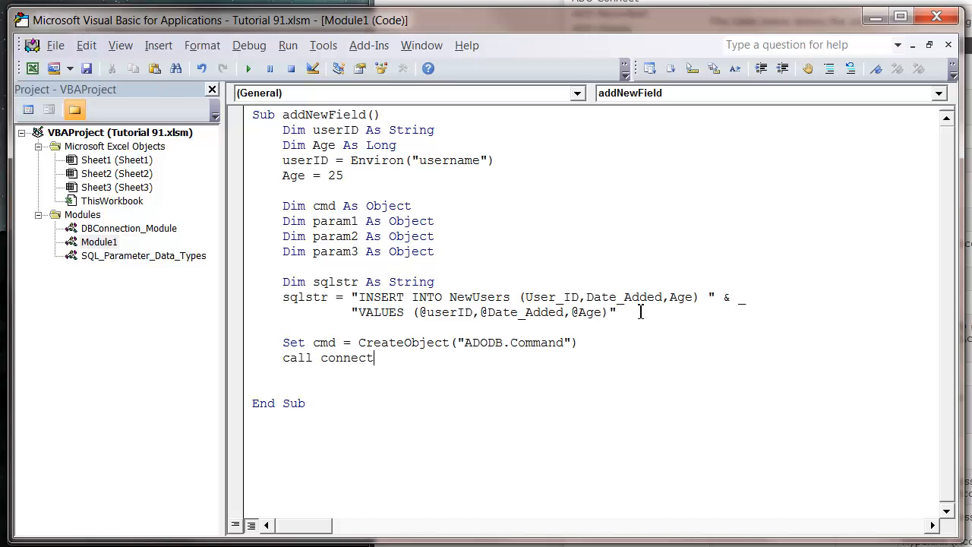
pyautogui.write('Database')
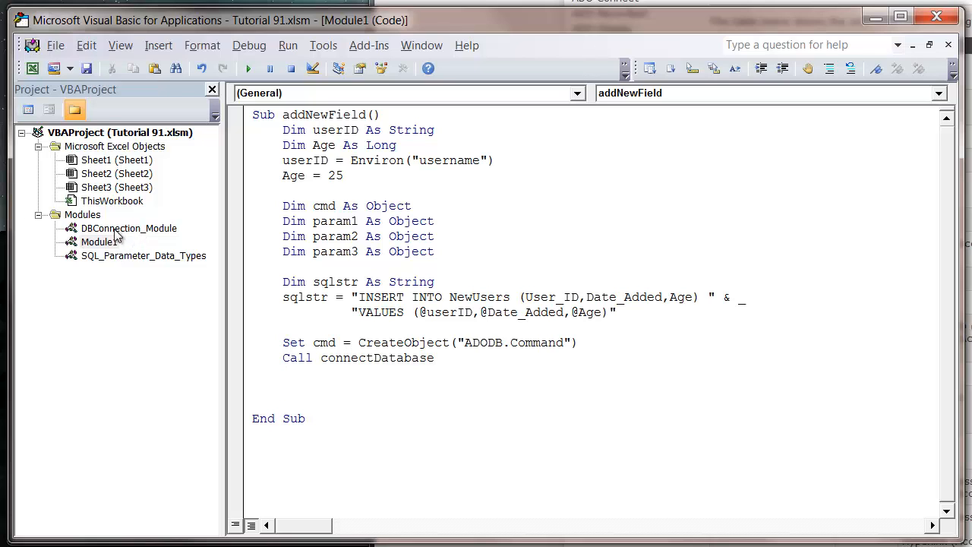
pyautogui.moveTo(109, 230)
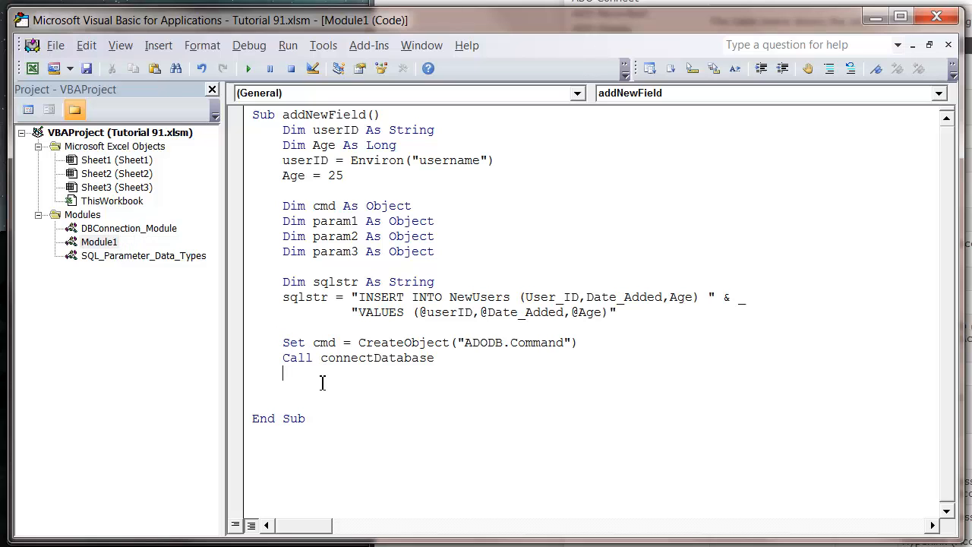
pyautogui.moveTo(301, 437)
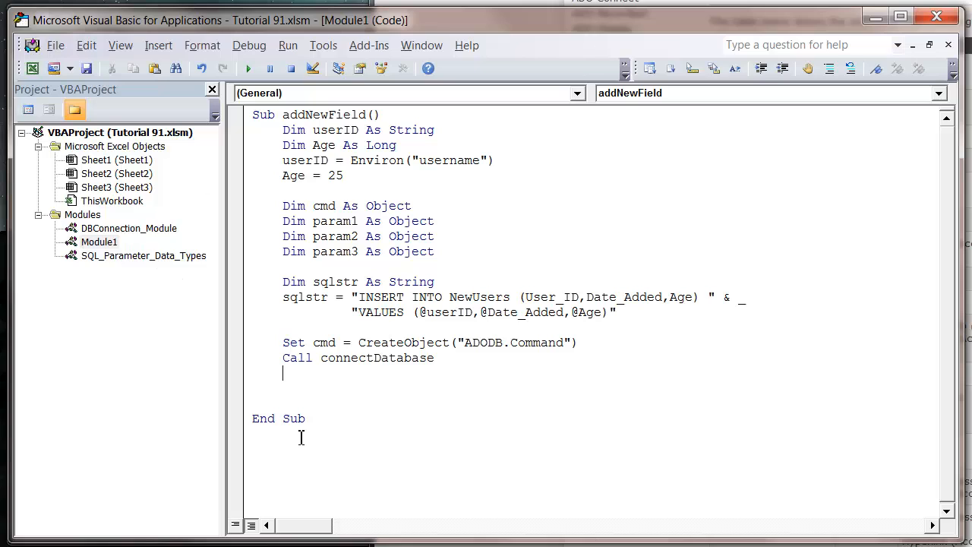
pyautogui.moveTo(328, 374)
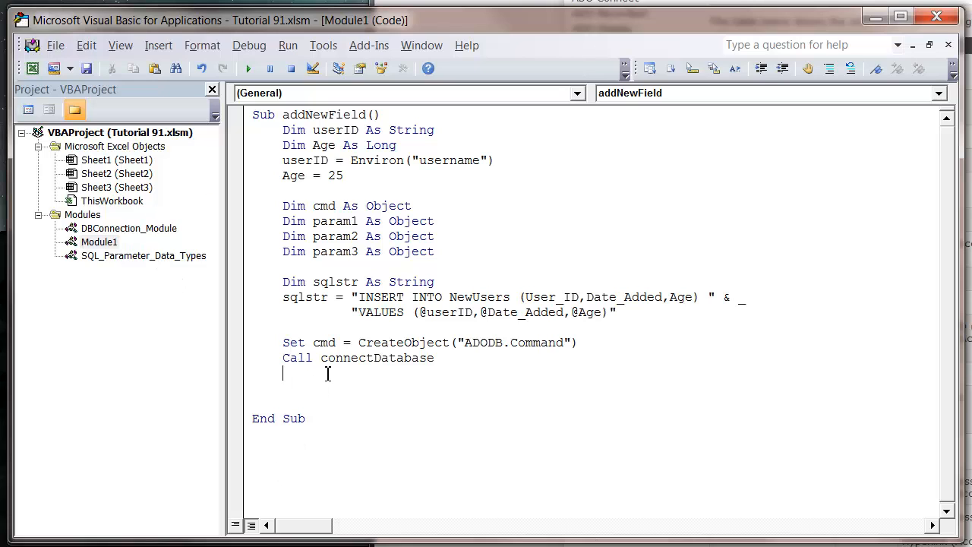
# Set cmd.ActiveConnection = DBCONT and cmd.CommandText = sqlstr.
pyautogui.write('cmd')
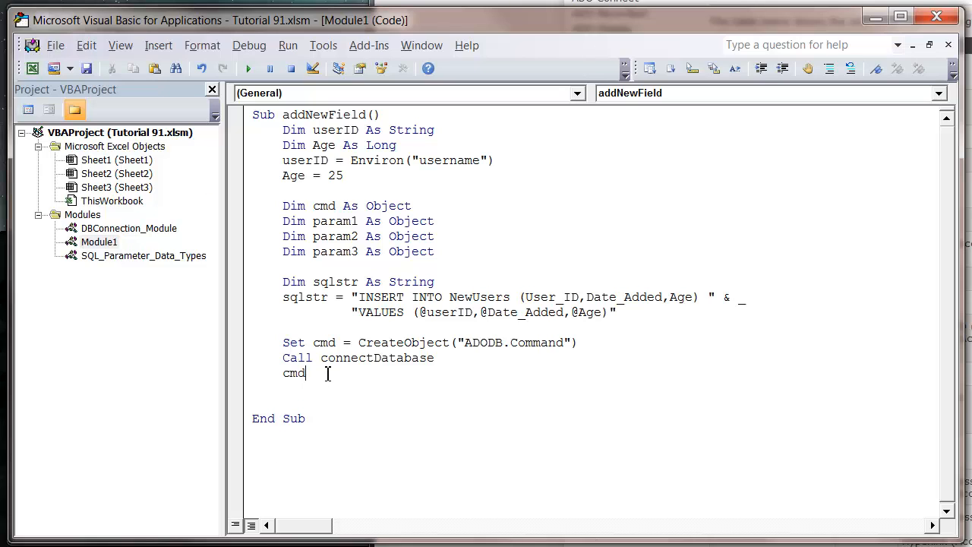
pyautogui.write('.activeconnection = a')
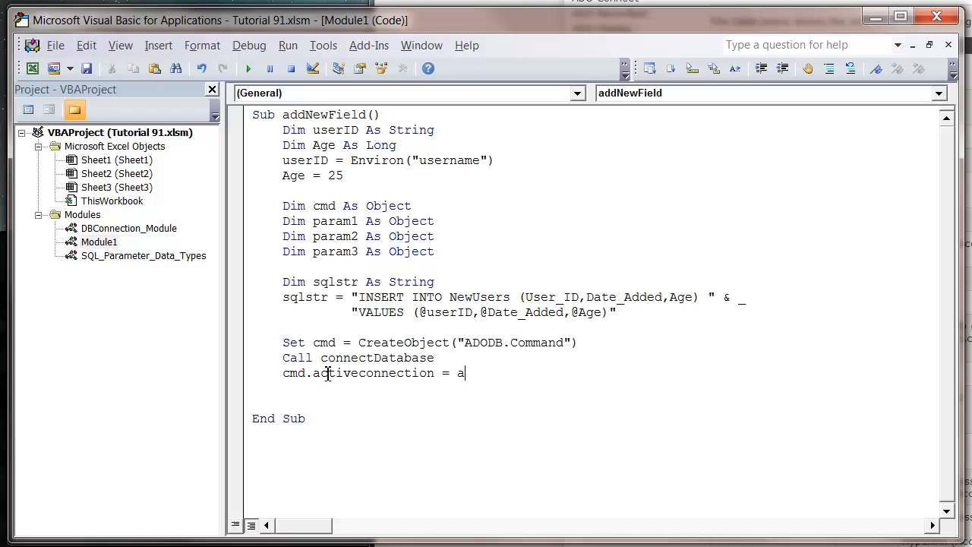
pyautogui.write('DBCONT')
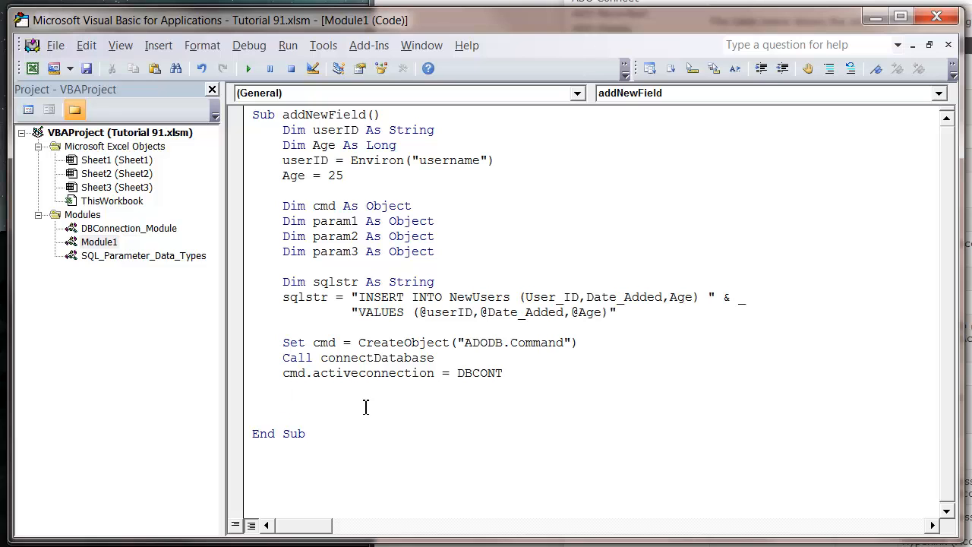
pyautogui.moveTo(340, 392)
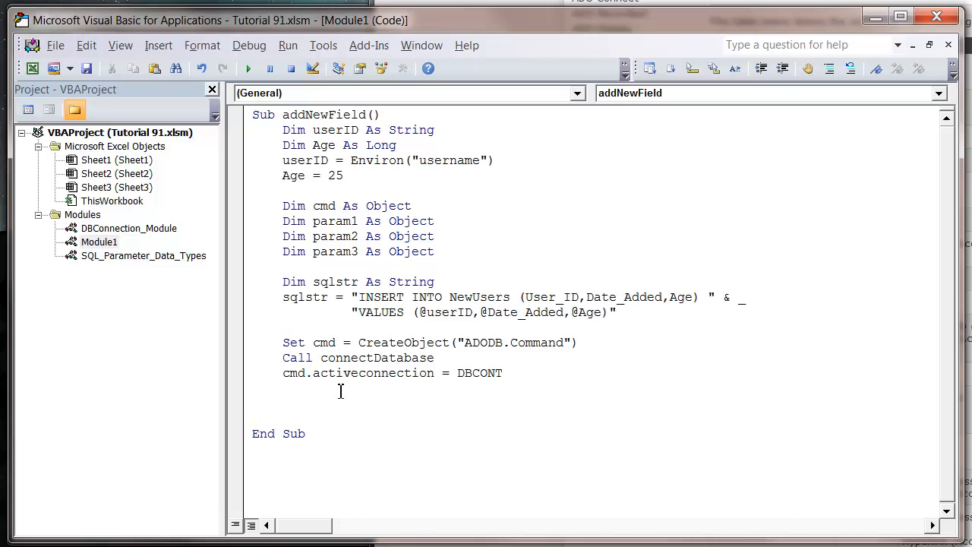
pyautogui.write('cmd.comm')
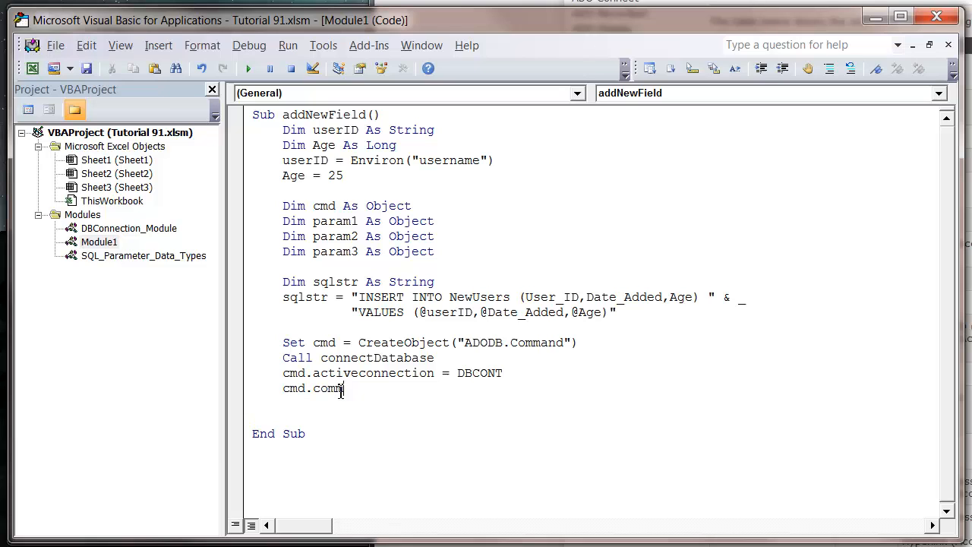
pyautogui.write('andtext')
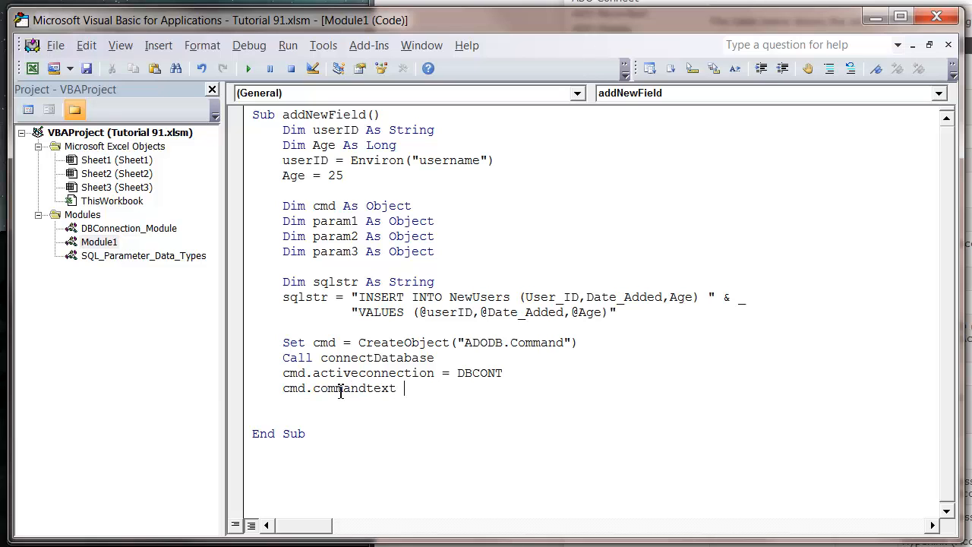
pyautogui.write('= sqlstr')
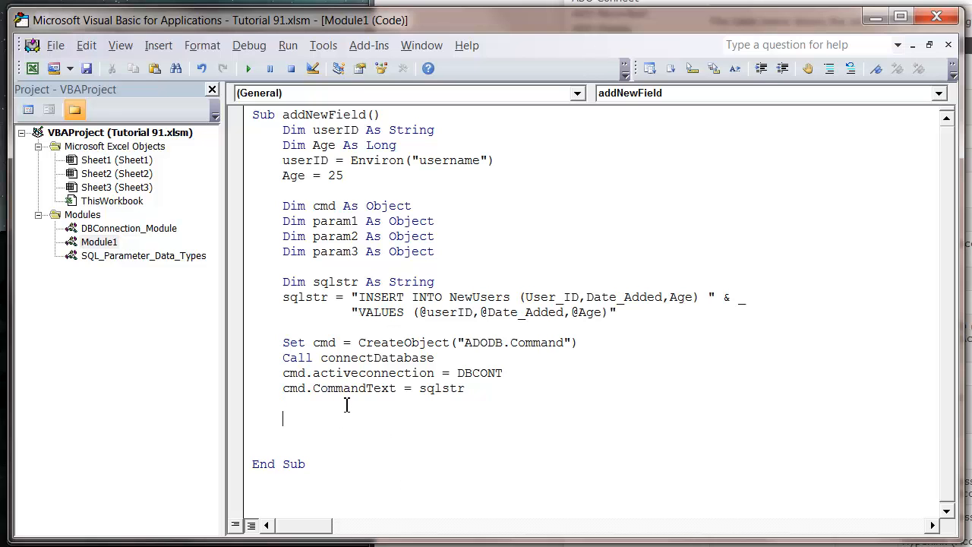
pyautogui.write('set para,')
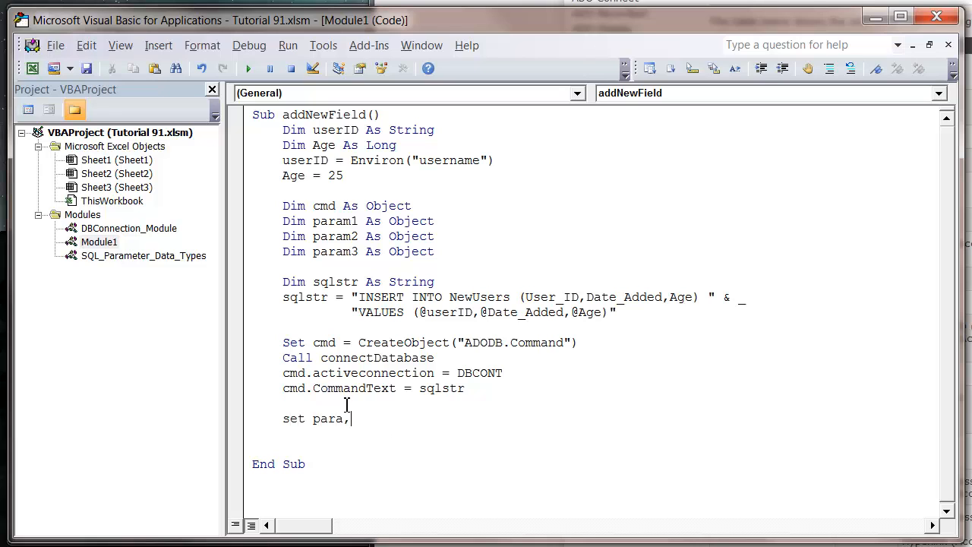
pyautogui.write('m1 =')
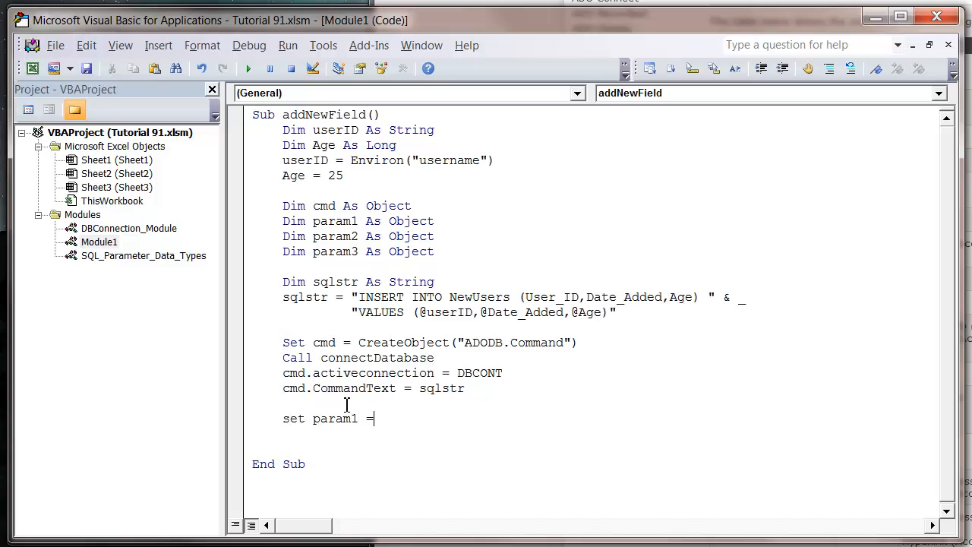
pyautogui.write('cm')
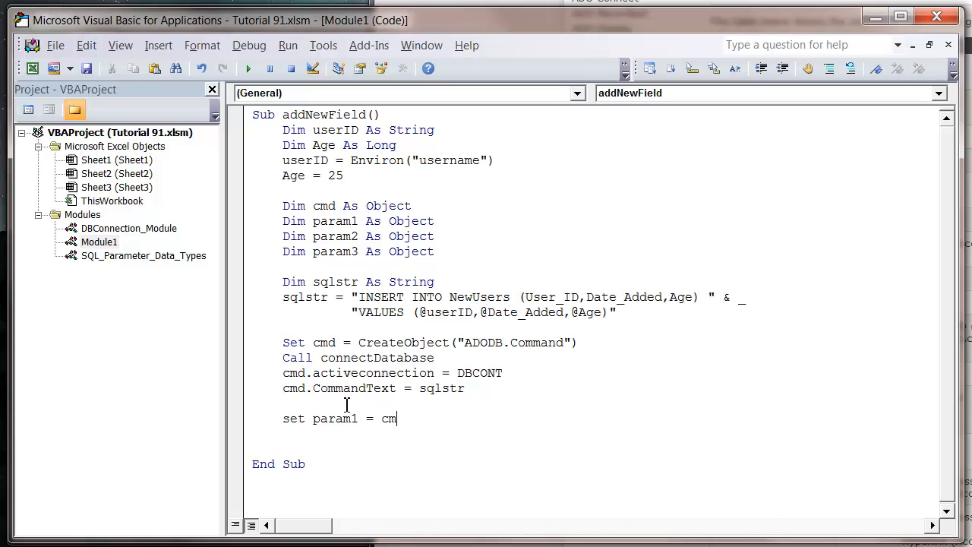
pyautogui.write('.cr')
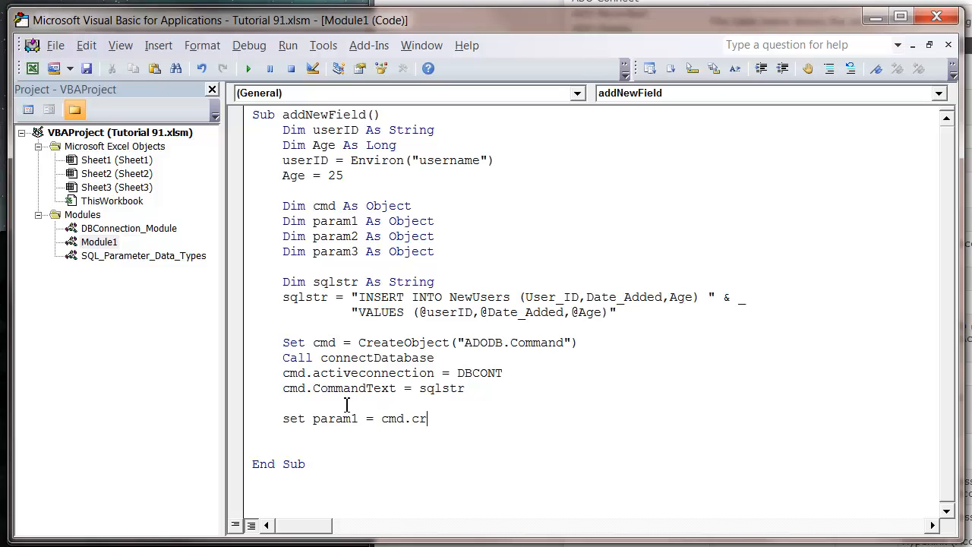
pyautogui.write('eatepara')
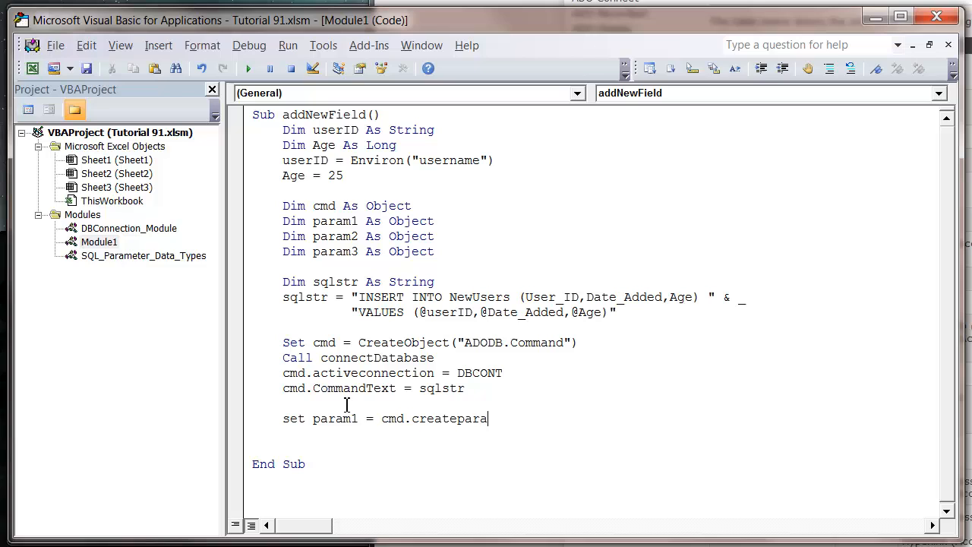
pyautogui.write('a')
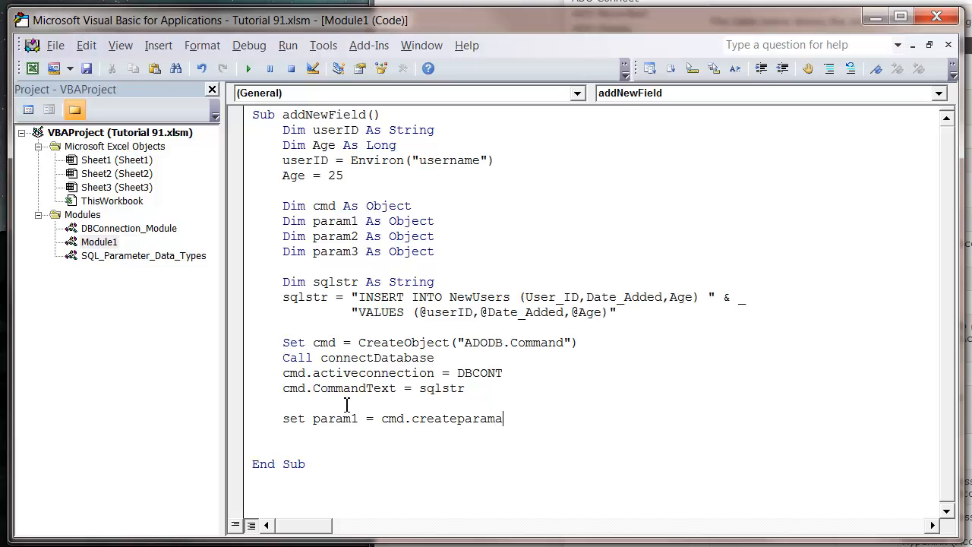
pyautogui.write('ter(')
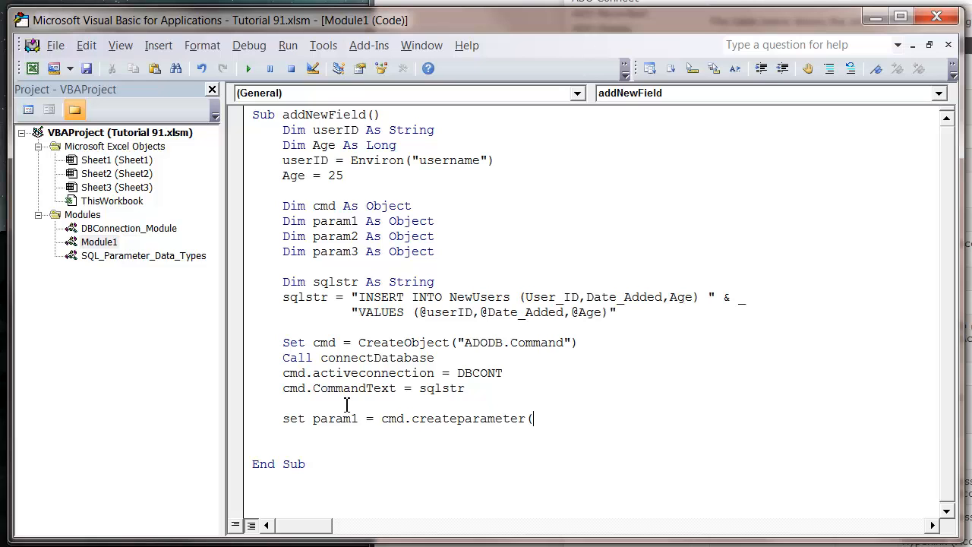
pyautogui.write('"')
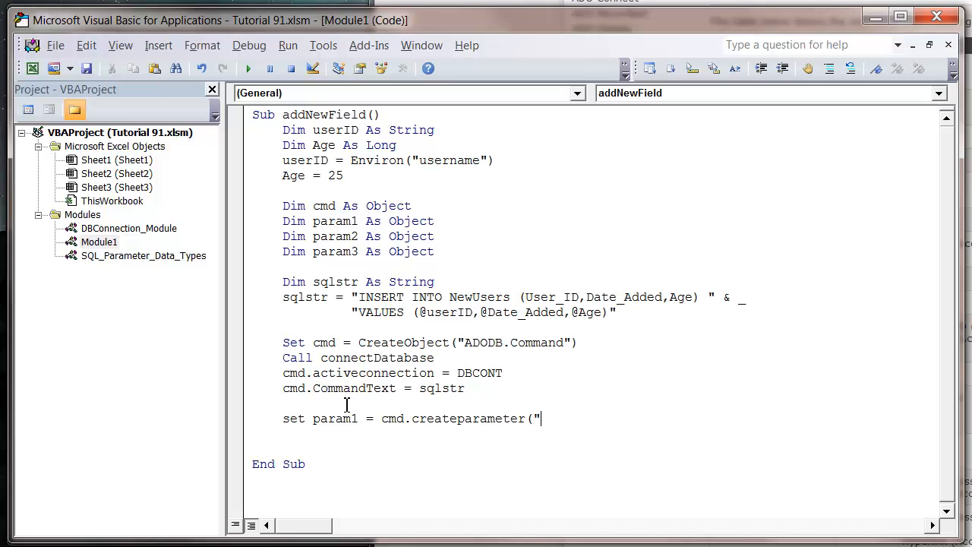
pyautogui.write('@uus')
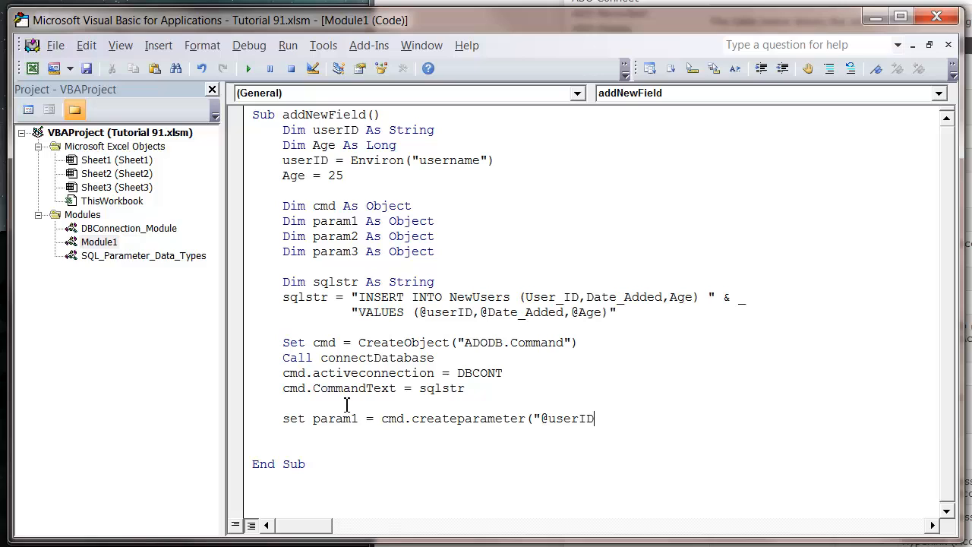
pyautogui.write('"')
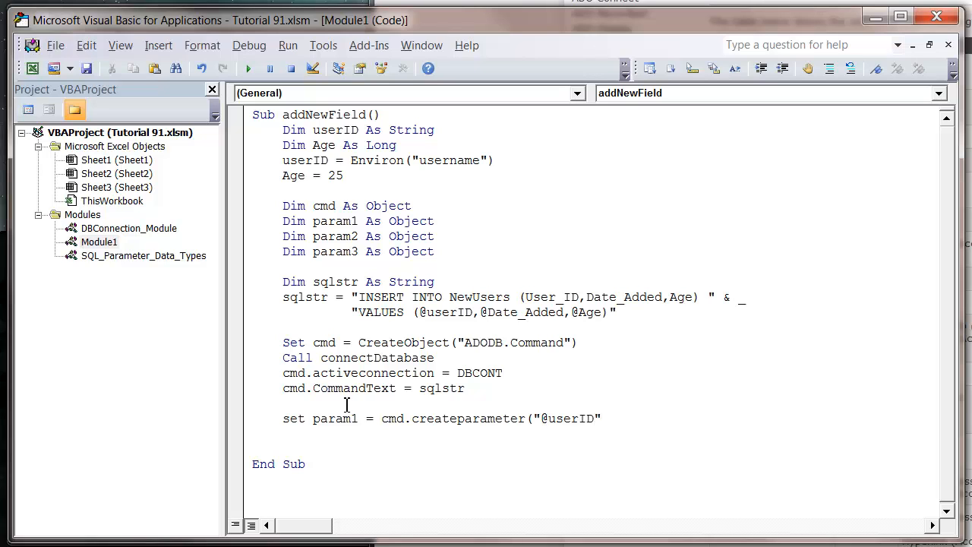
pyautogui.write(',12')
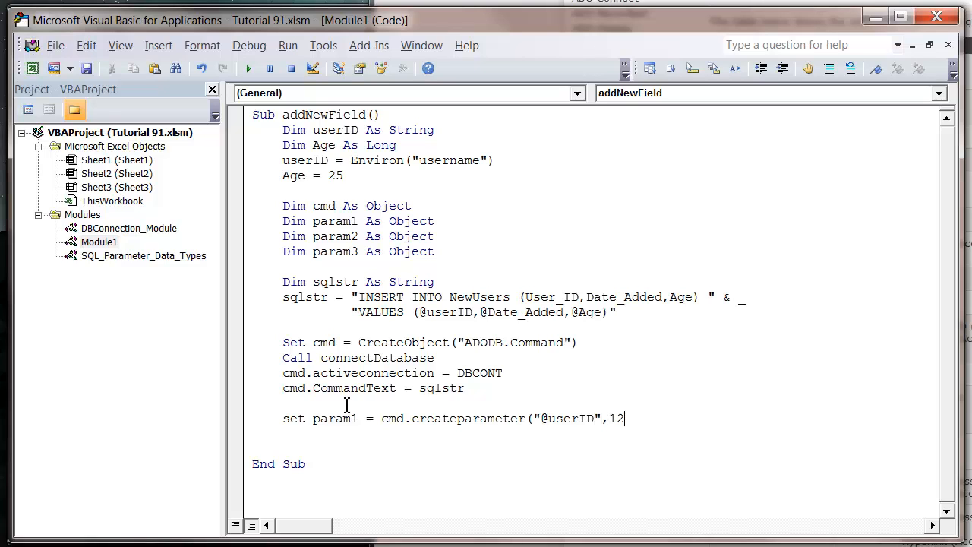
pyautogui.write('9')
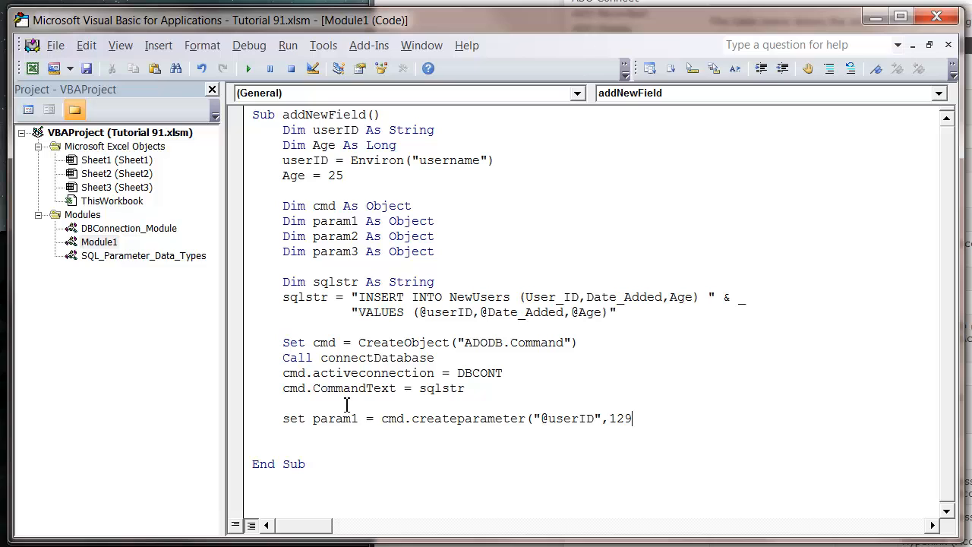
pyautogui.write(',1')
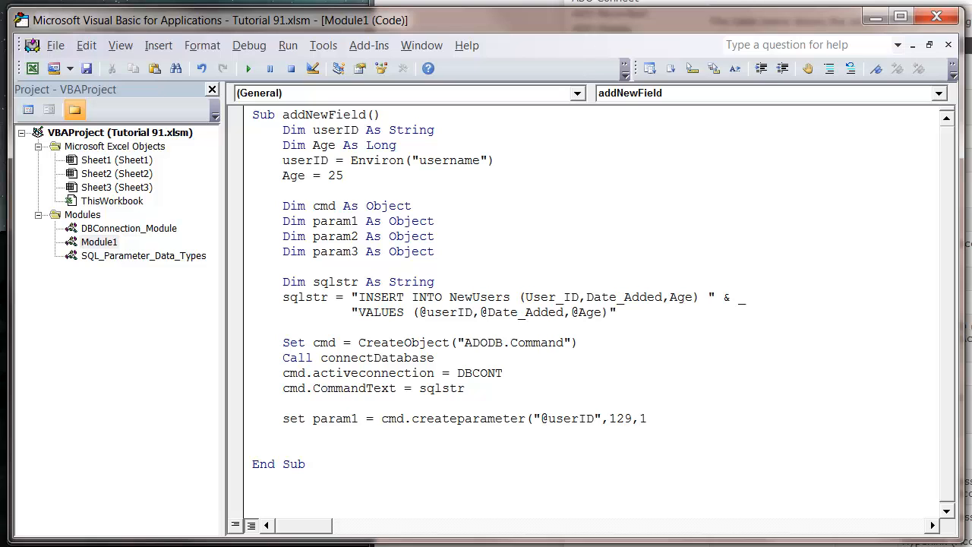
# Complete the parameter with size 52 and value userID.
pyautogui.click(663, 419)
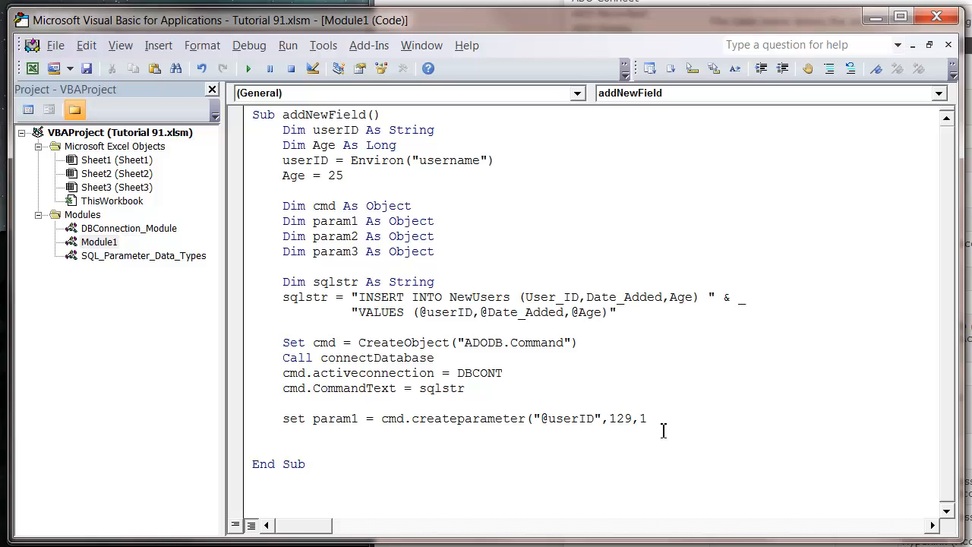
pyautogui.write(',')
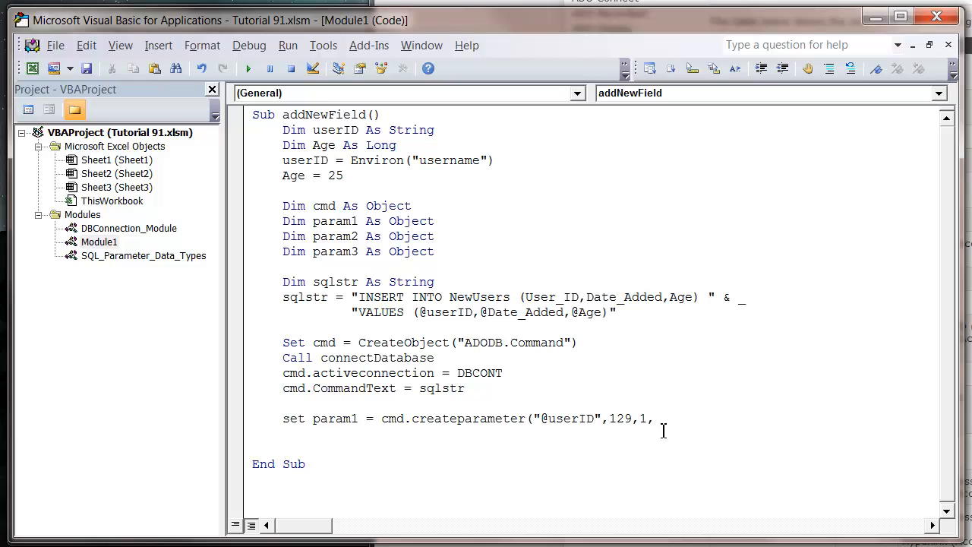
pyautogui.write('52,')
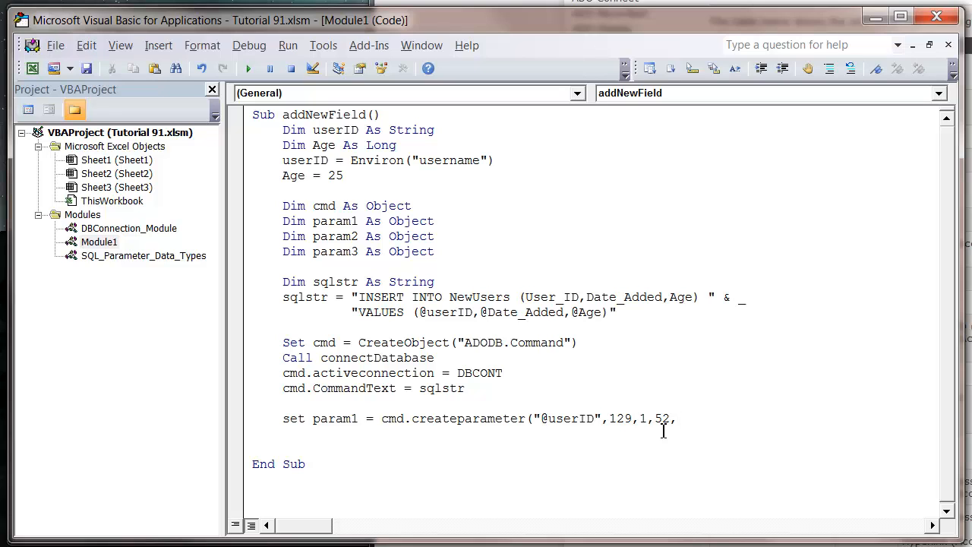
pyautogui.press('Backspace')
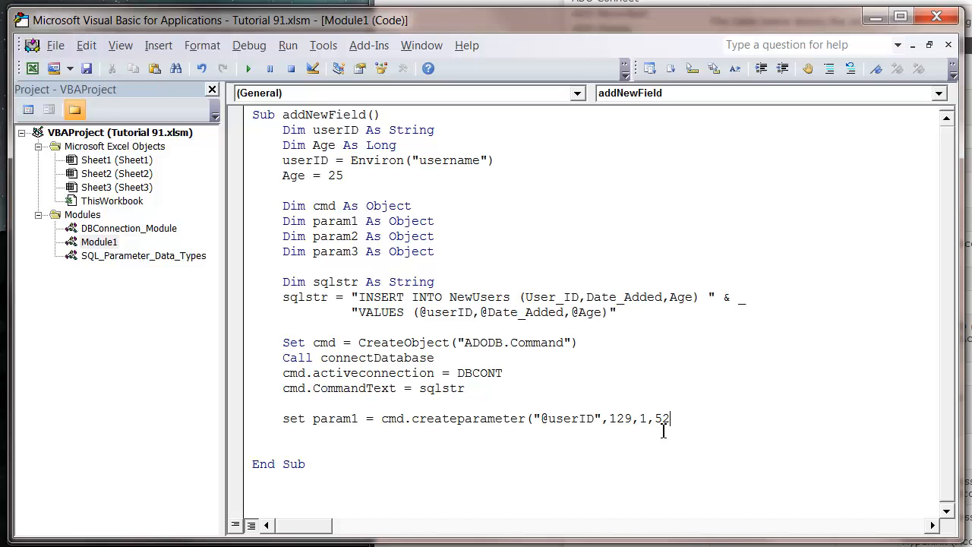
pyautogui.write('use')
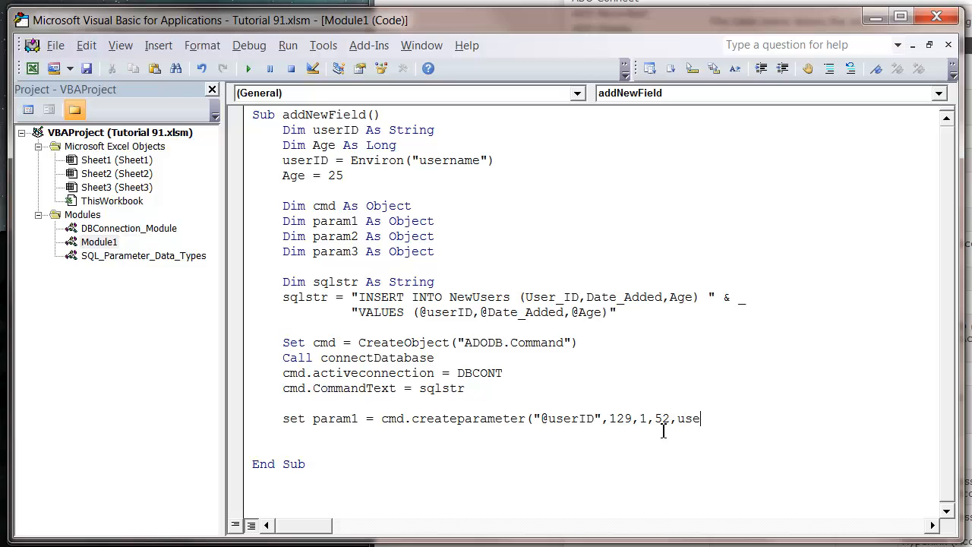
pyautogui.write('rID)')
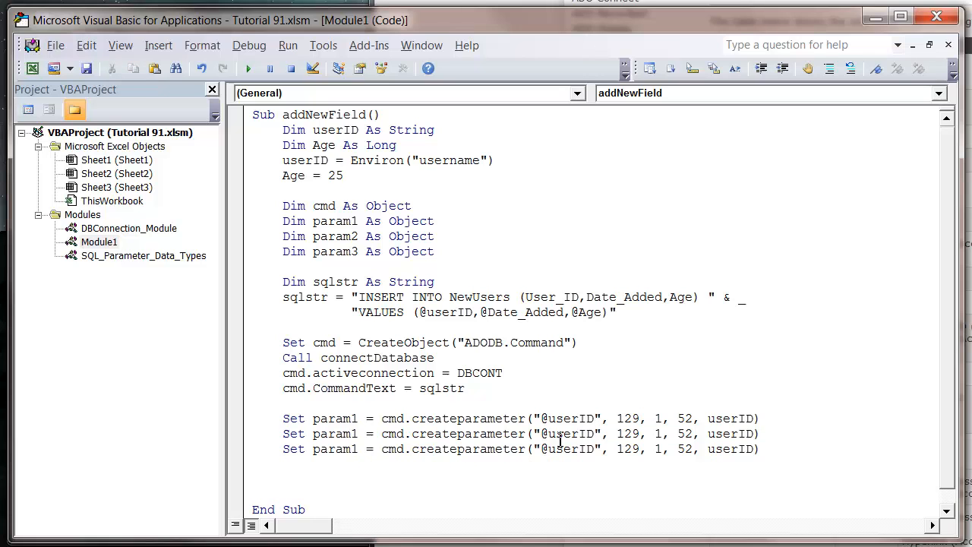
pyautogui.doubleClick(568, 435)
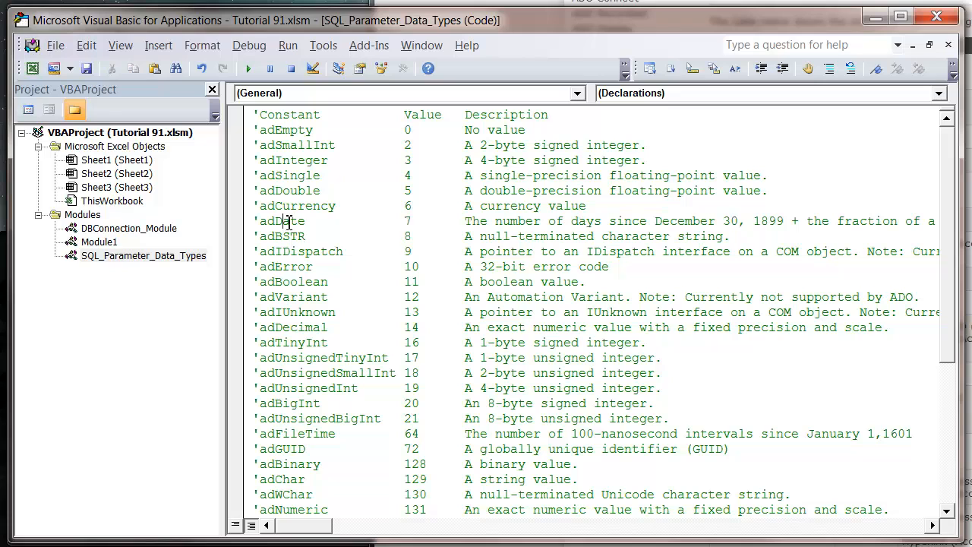
pyautogui.doubleClick(281, 221)
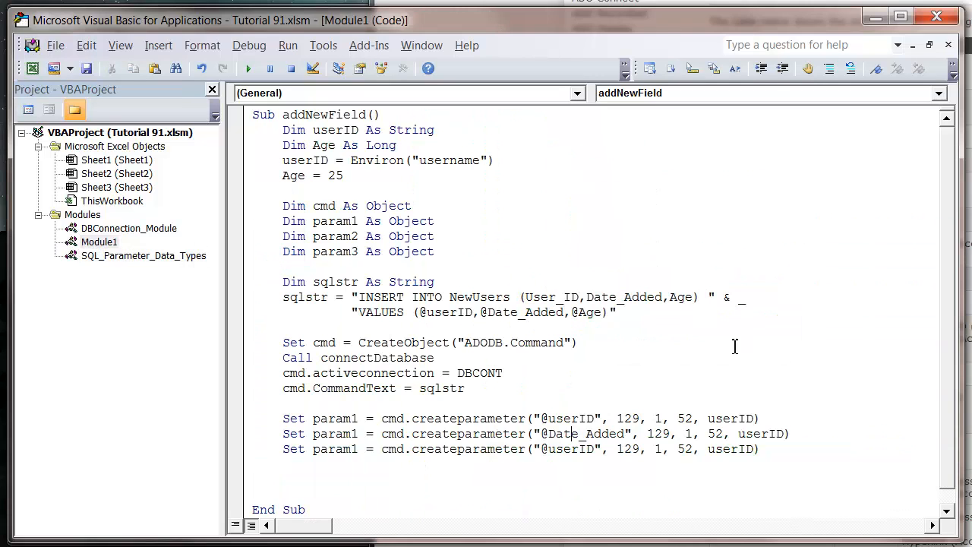
pyautogui.doubleClick(657, 435)
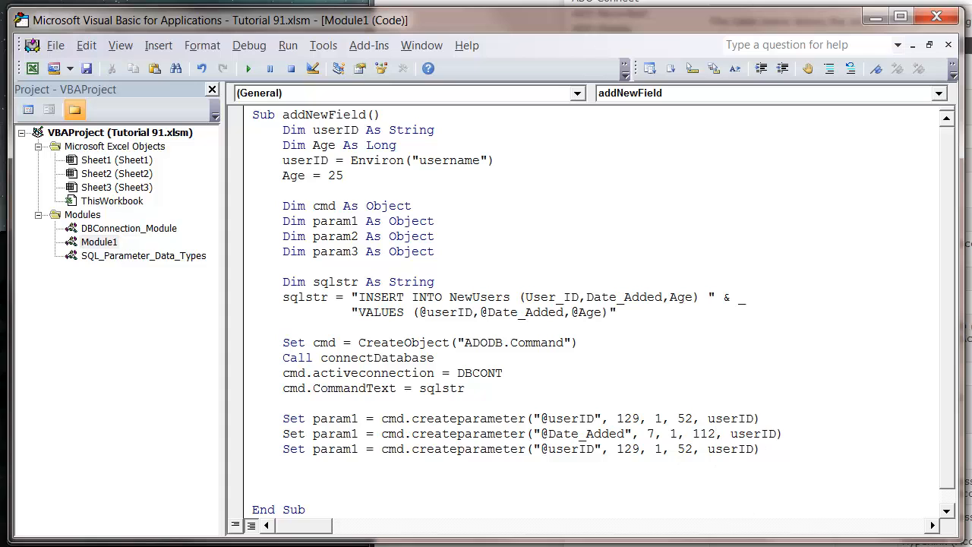
pyautogui.doubleClick(751, 434)
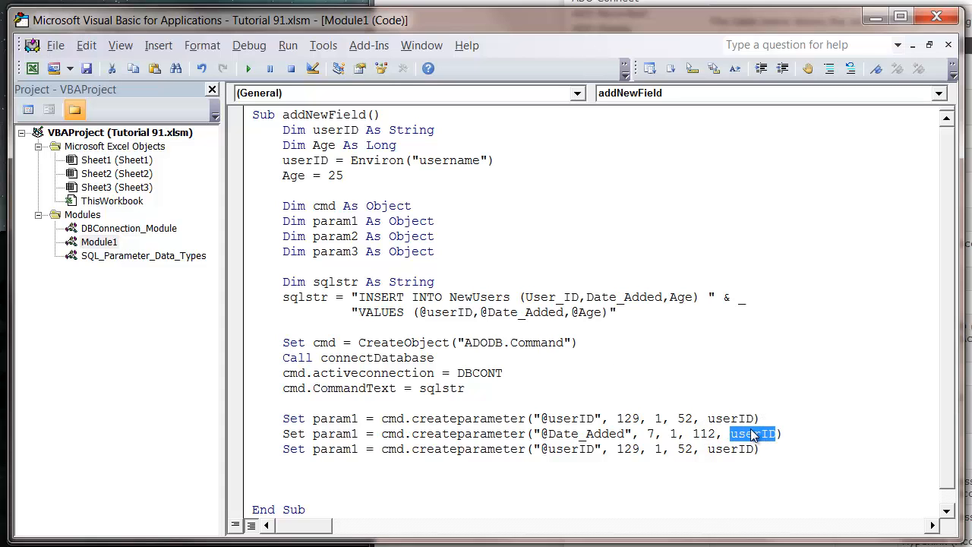
pyautogui.write('Dat')
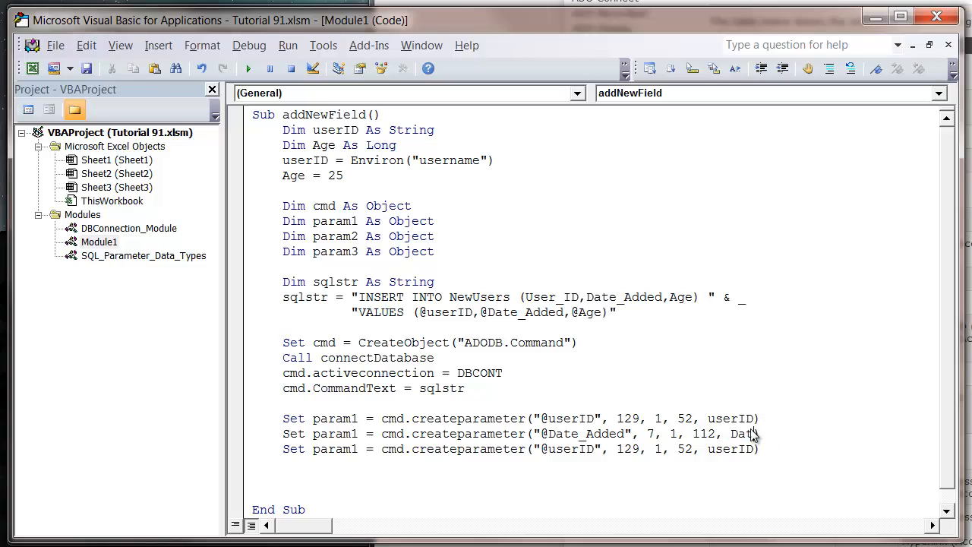
pyautogui.doubleClick(744, 435)
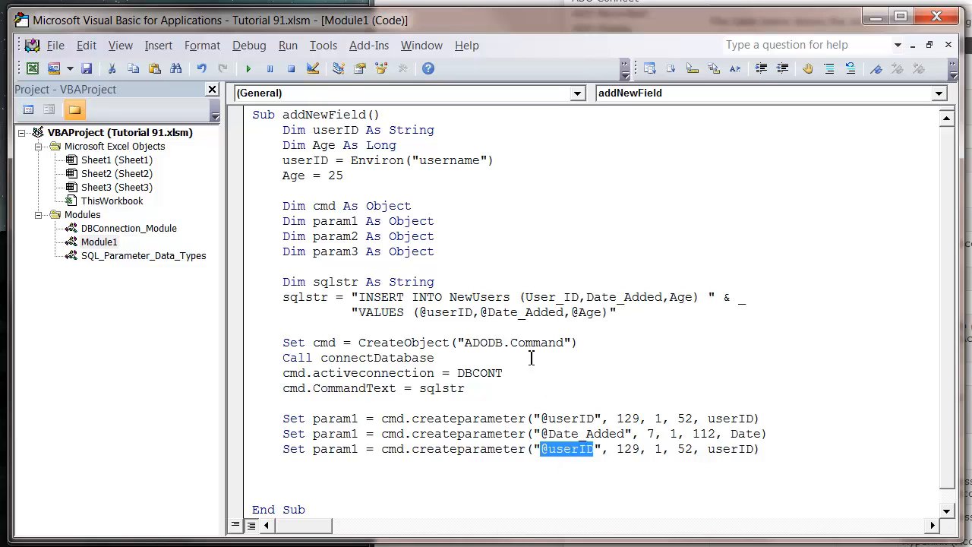
pyautogui.doubleClick(586, 313)
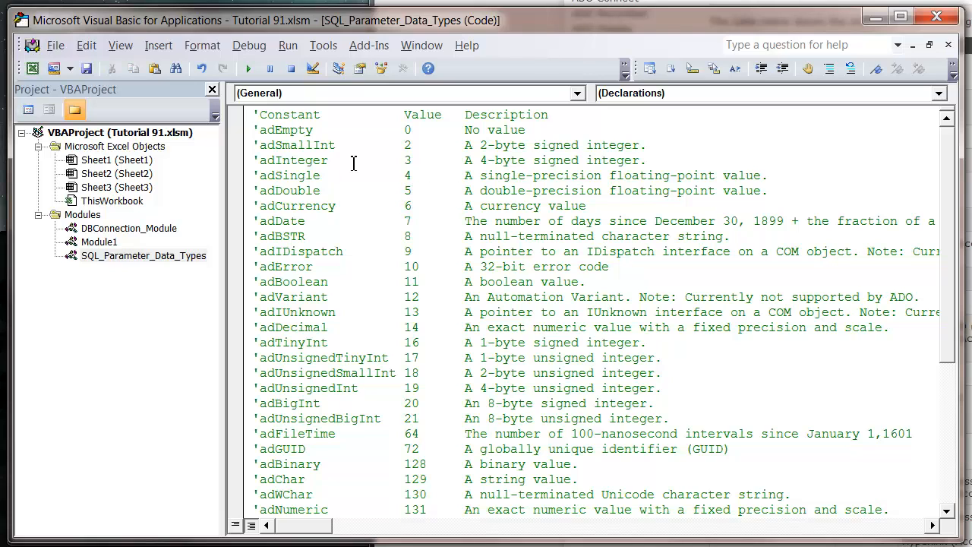
pyautogui.doubleClick(291, 161)
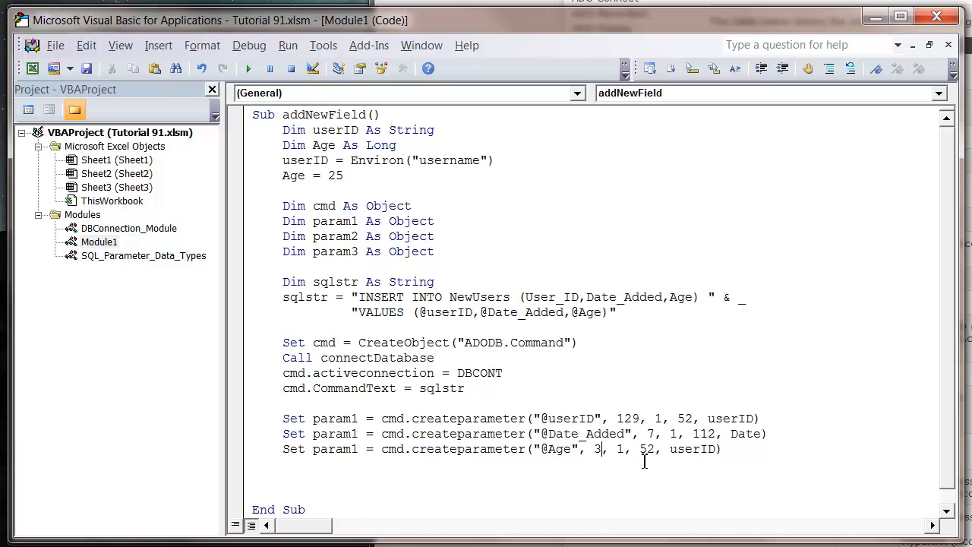
pyautogui.doubleClick(646, 450)
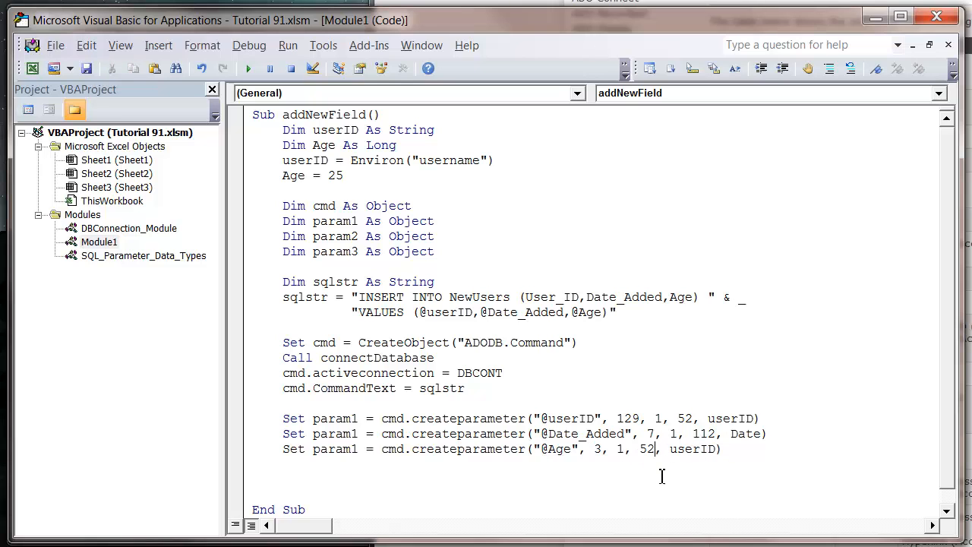
pyautogui.doubleClick(644, 449)
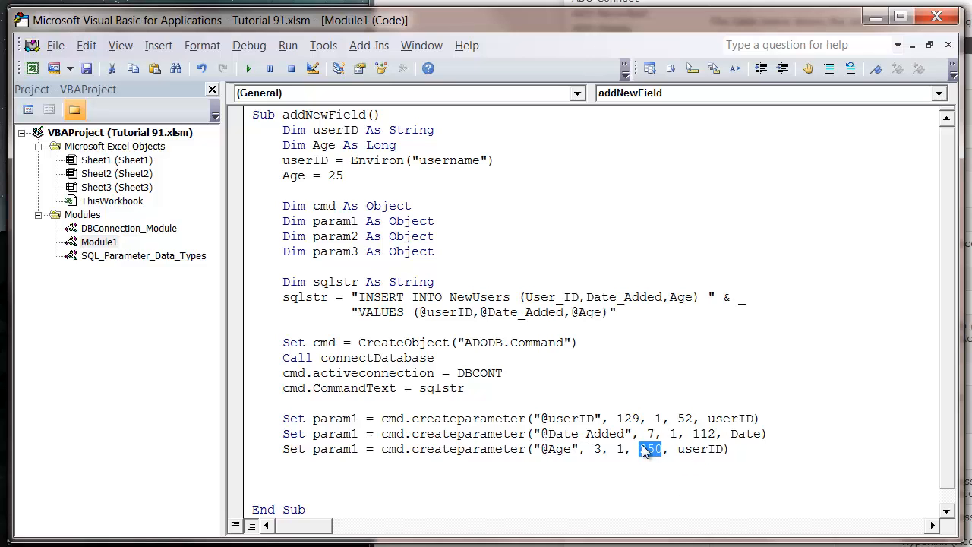
pyautogui.write('250')
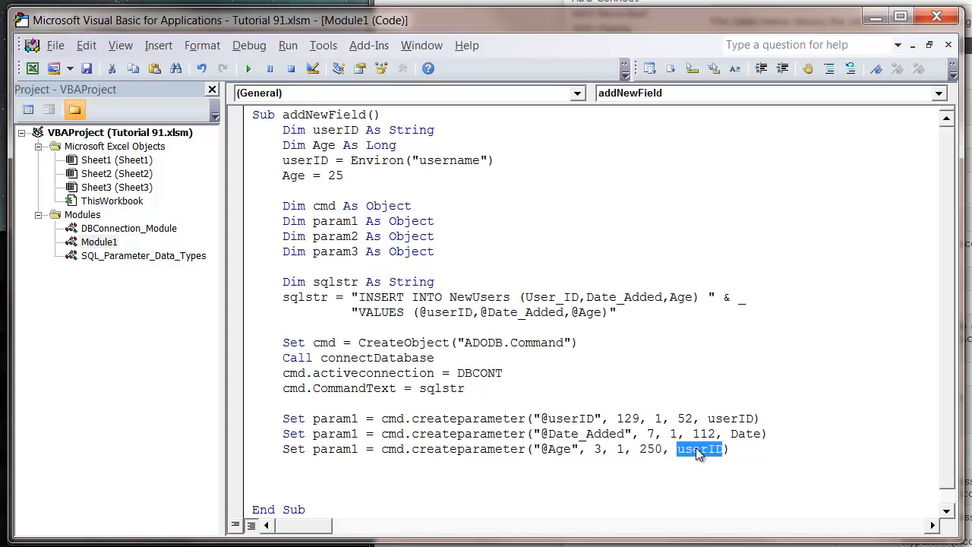
pyautogui.write('Age')
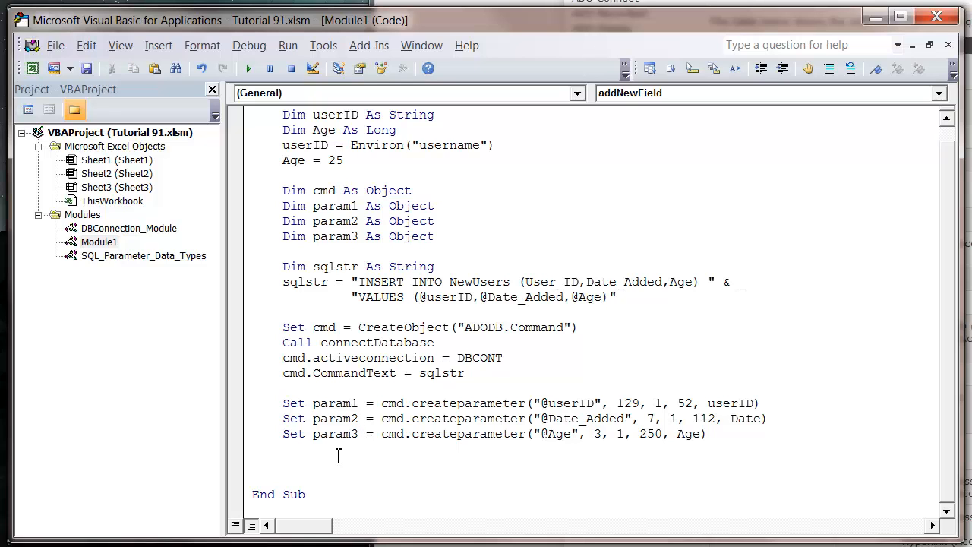
# Add cmd.Parameters.append lines for param1, param2 and param3.
pyautogui.scroll(-3)
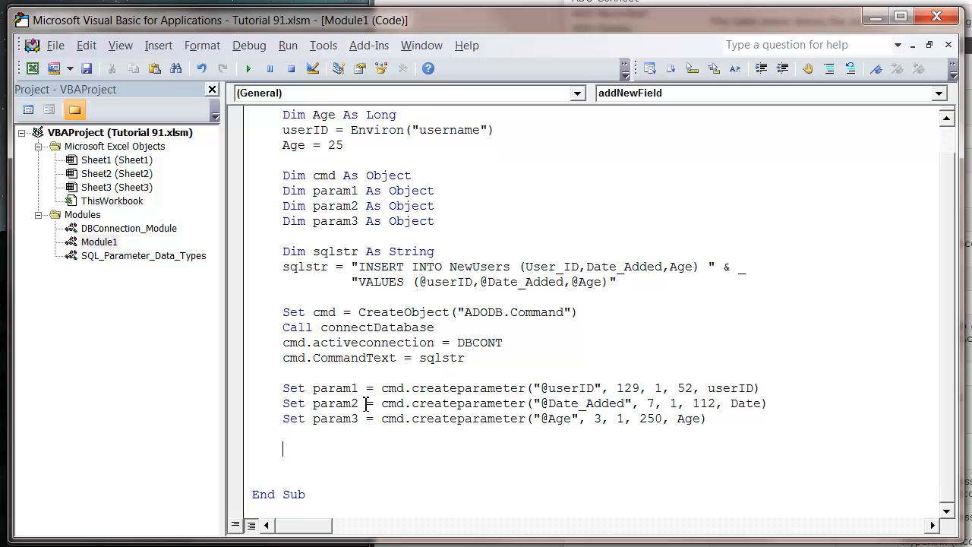
pyautogui.write('cmd.')
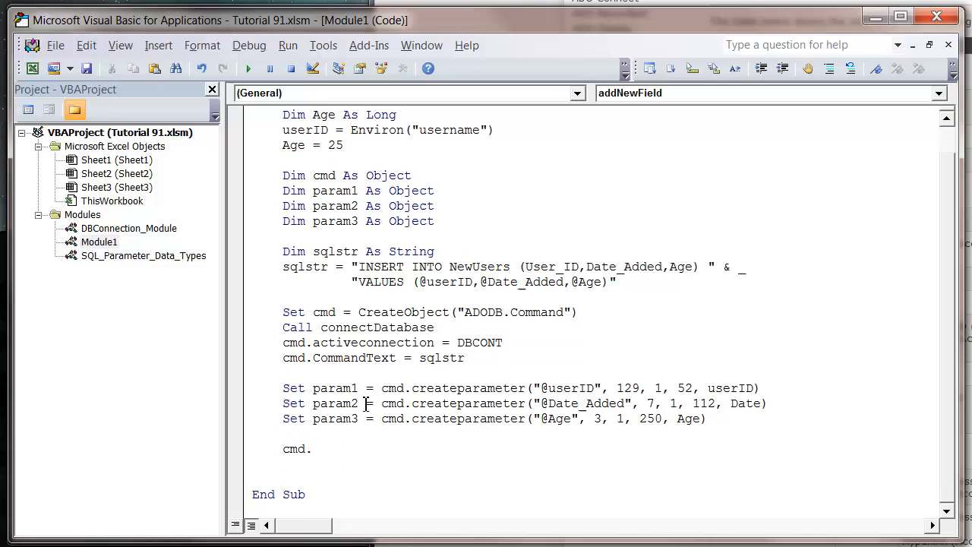
pyautogui.write('parameter')
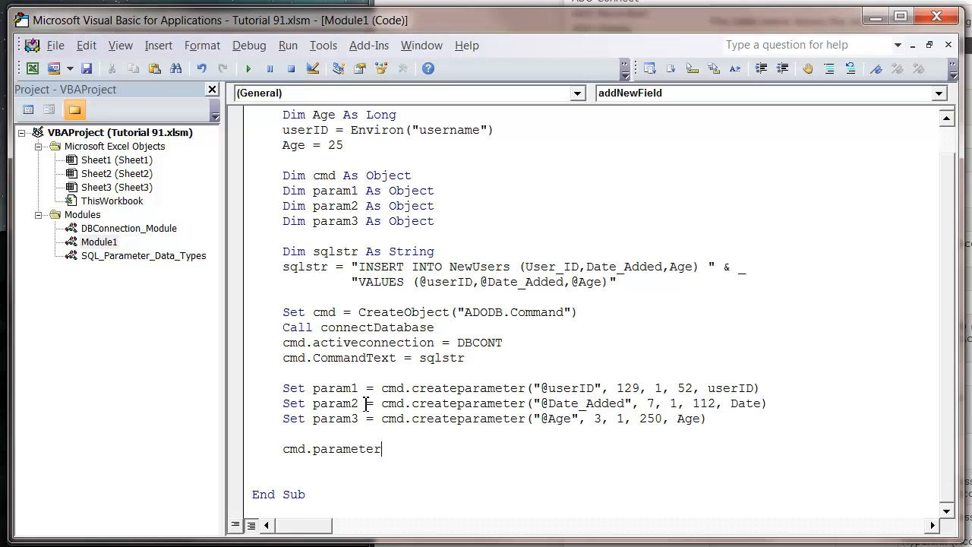
pyautogui.write('s.append param1')
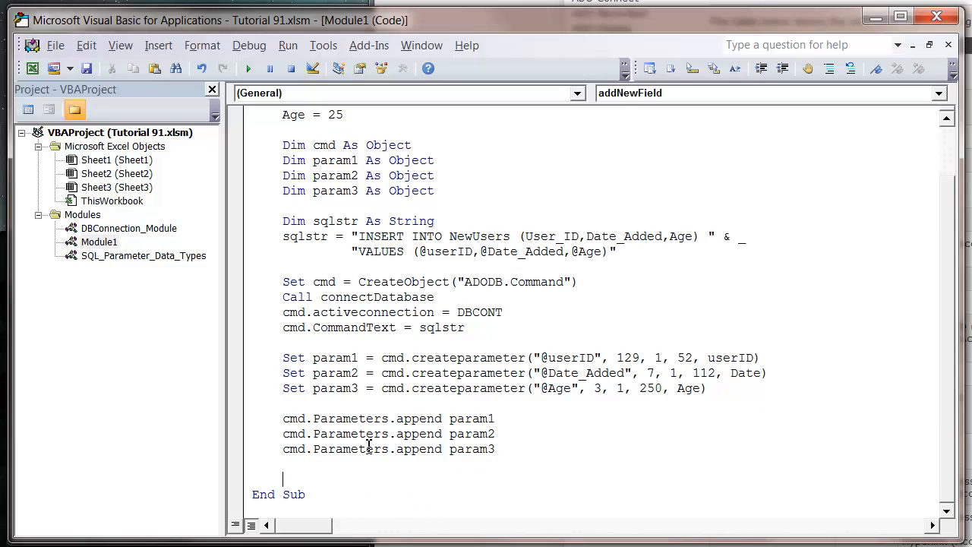
# Add a cmd.Execute statement after the three Parameters.append lines.
pyautogui.write('cmd')
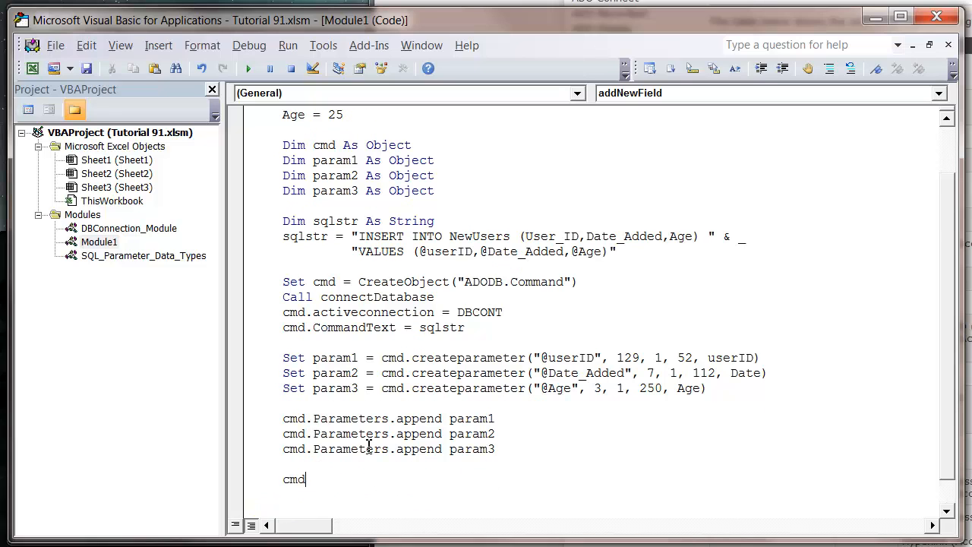
pyautogui.write('.execute')
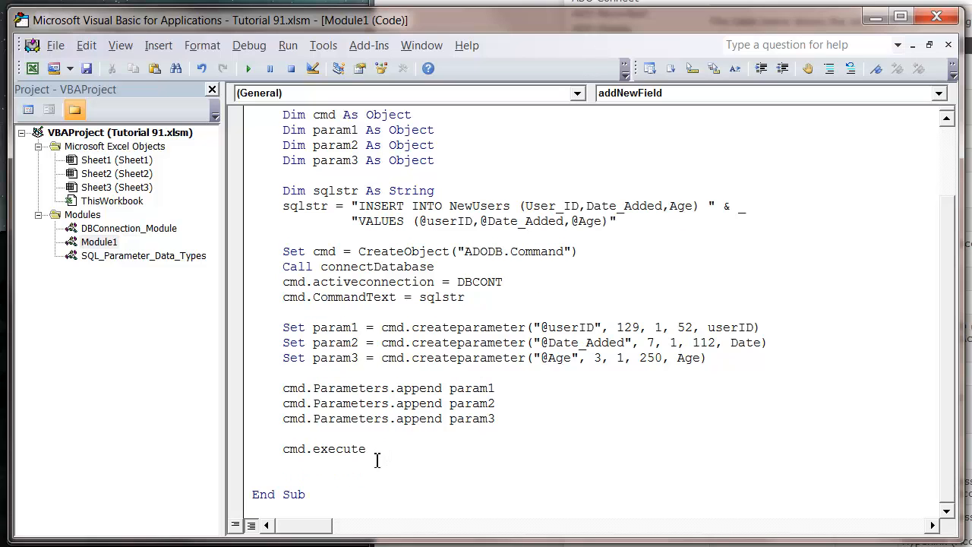
pyautogui.press('enter')
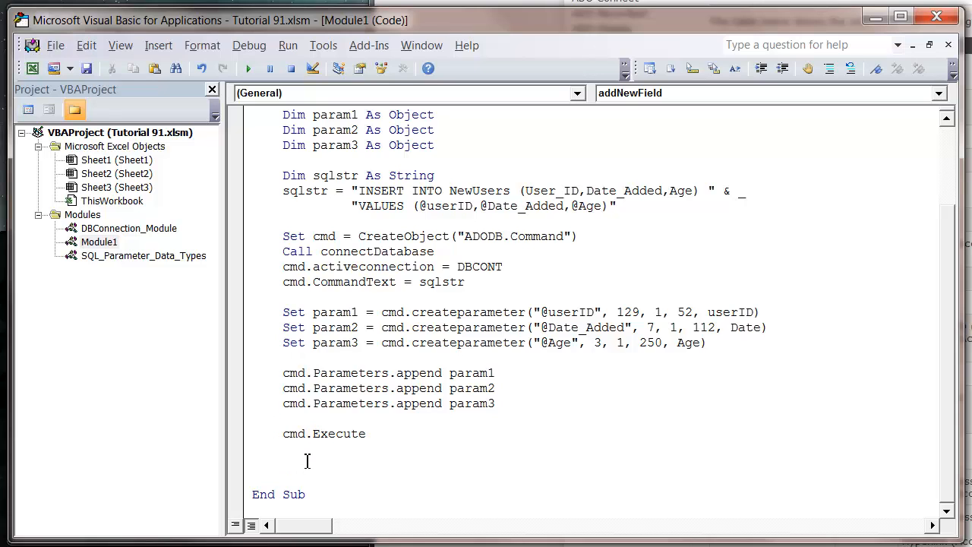
# Set cmd and param1 to Nothing and begin the Call closeDatabase line before End Sub.
pyautogui.write('set cmd = Nothing')
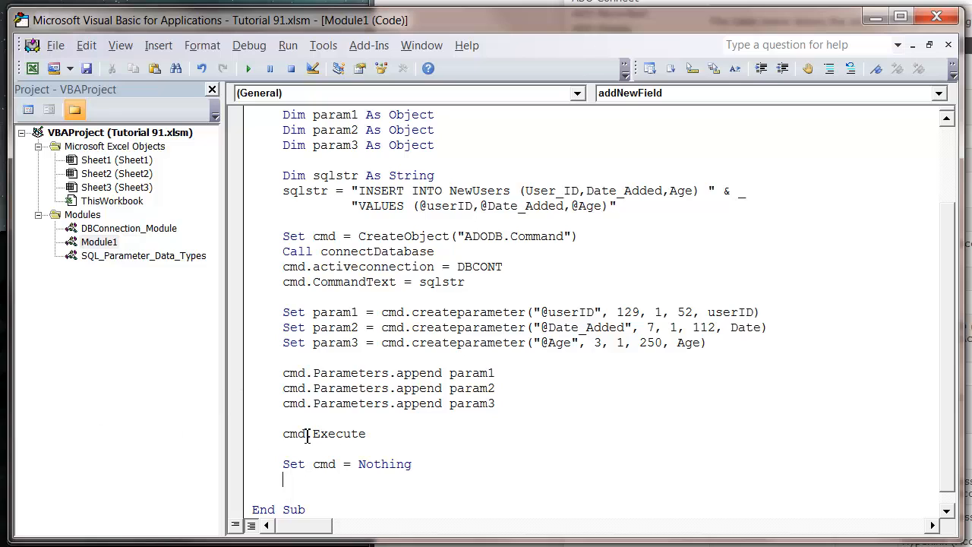
pyautogui.moveTo(313, 480)
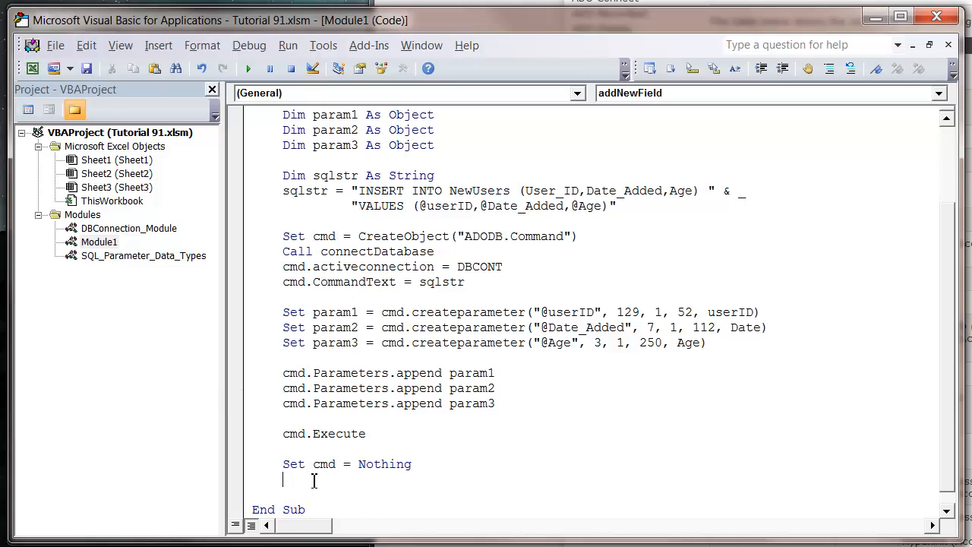
pyautogui.write('s')
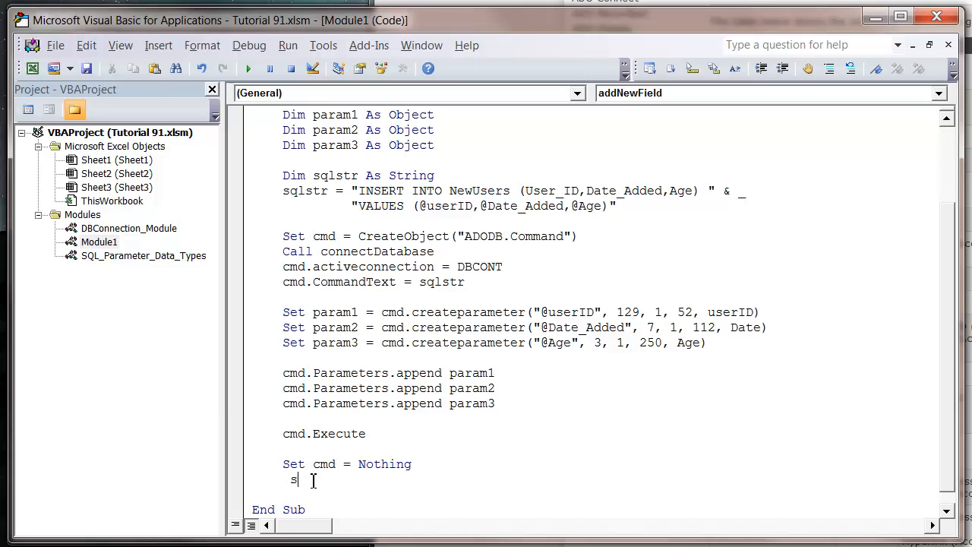
pyautogui.write('et param1')
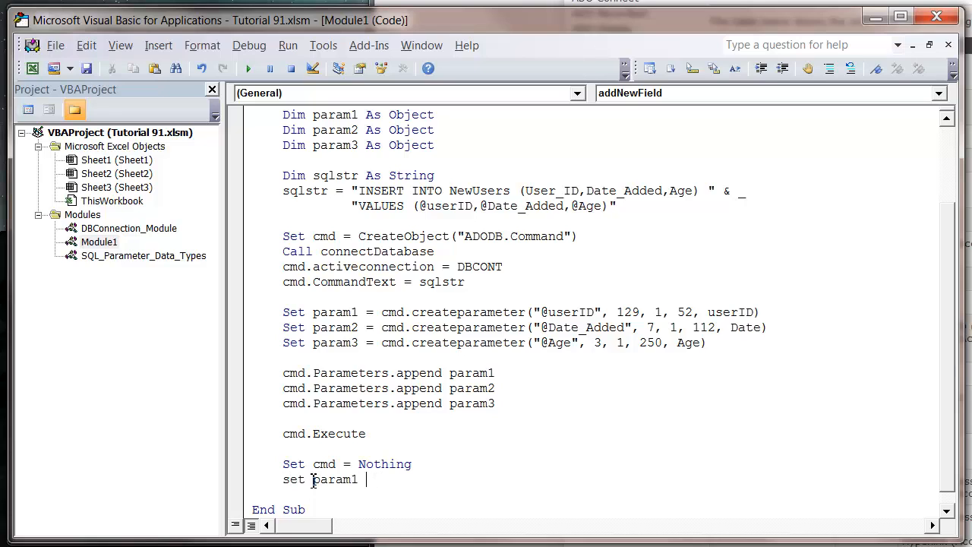
pyautogui.write('= nothing')
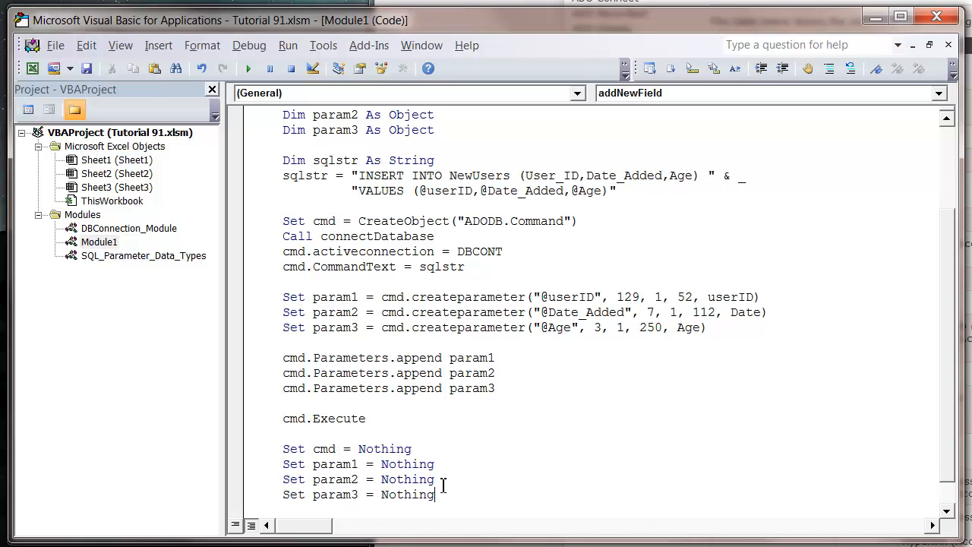
pyautogui.write('ca')
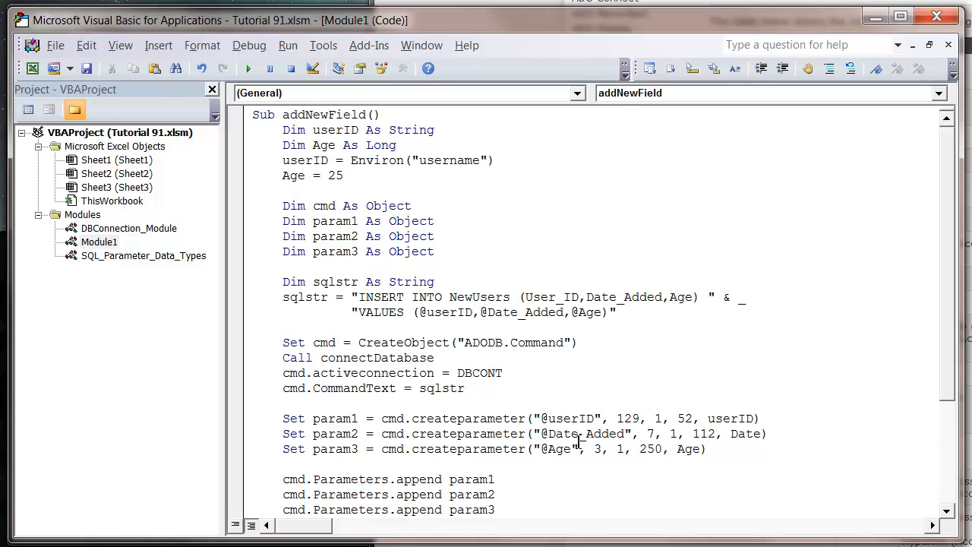
pyautogui.moveTo(570, 379)
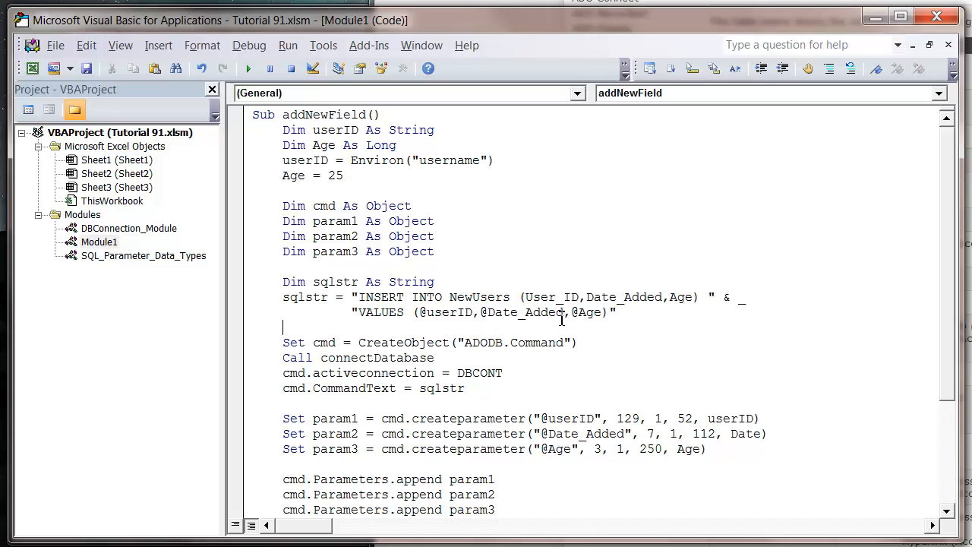
pyautogui.scroll(-3)
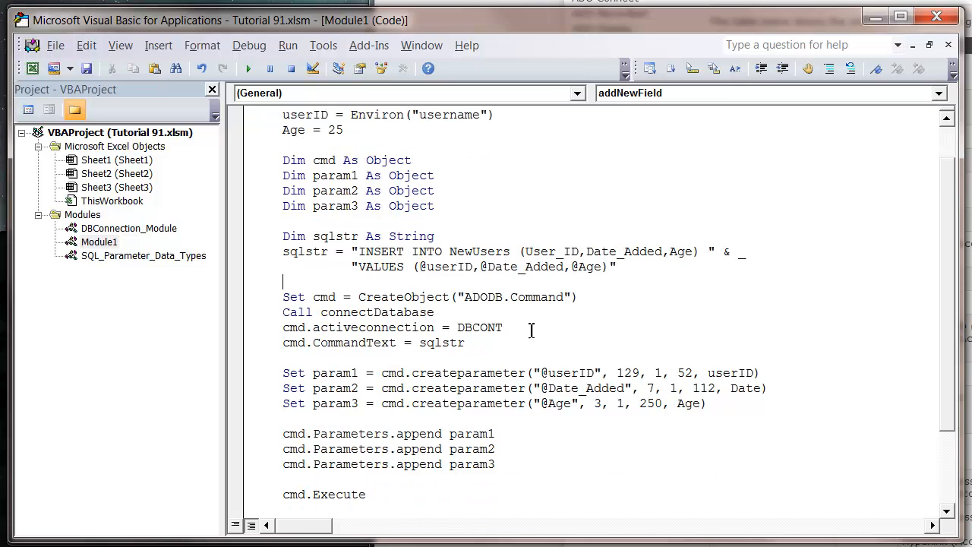
pyautogui.scroll(-3)
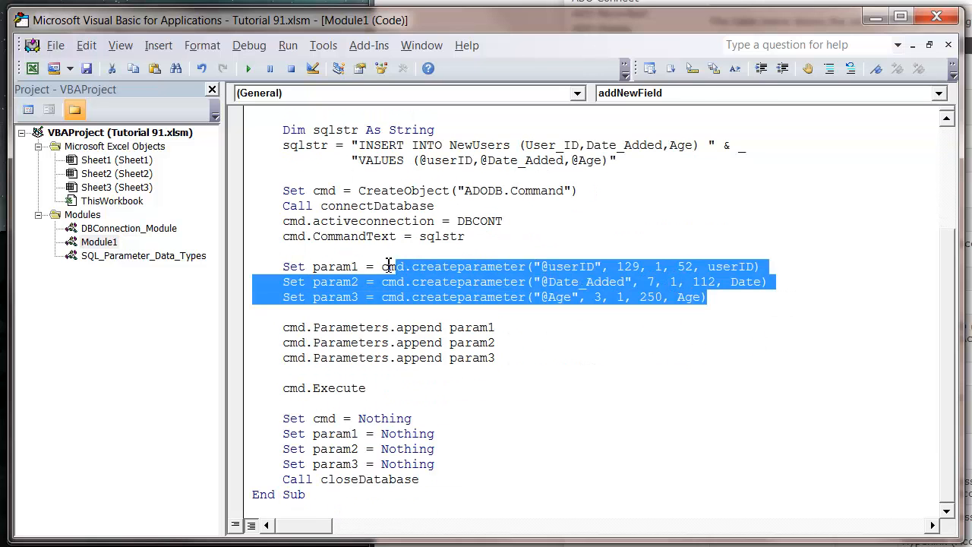
pyautogui.click(143, 255)
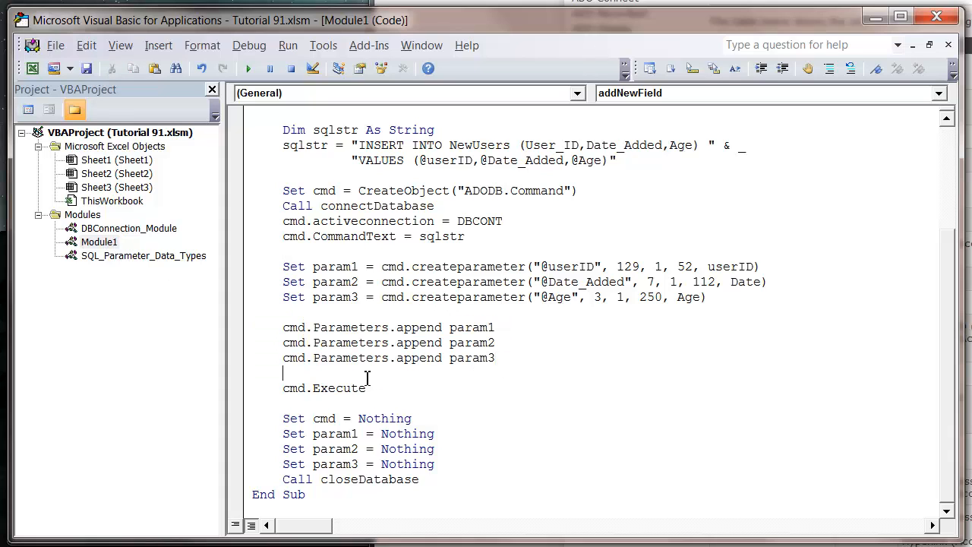
pyautogui.moveTo(352, 372)
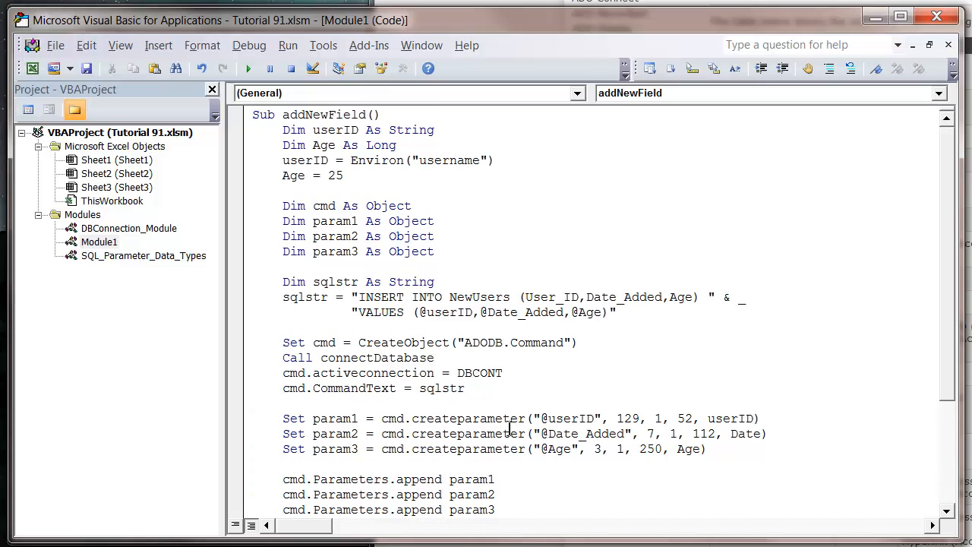
pyautogui.scroll(-3)
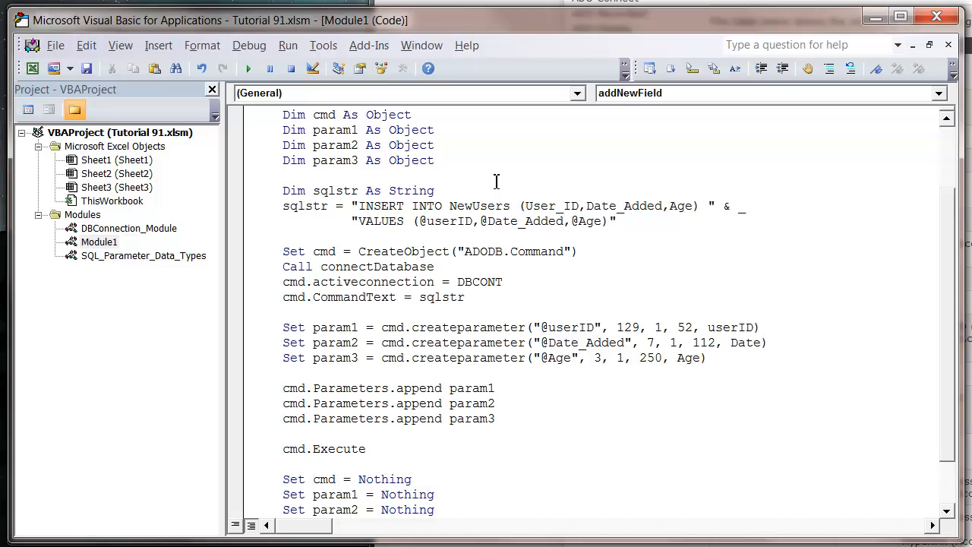
pyautogui.click(285, 176)
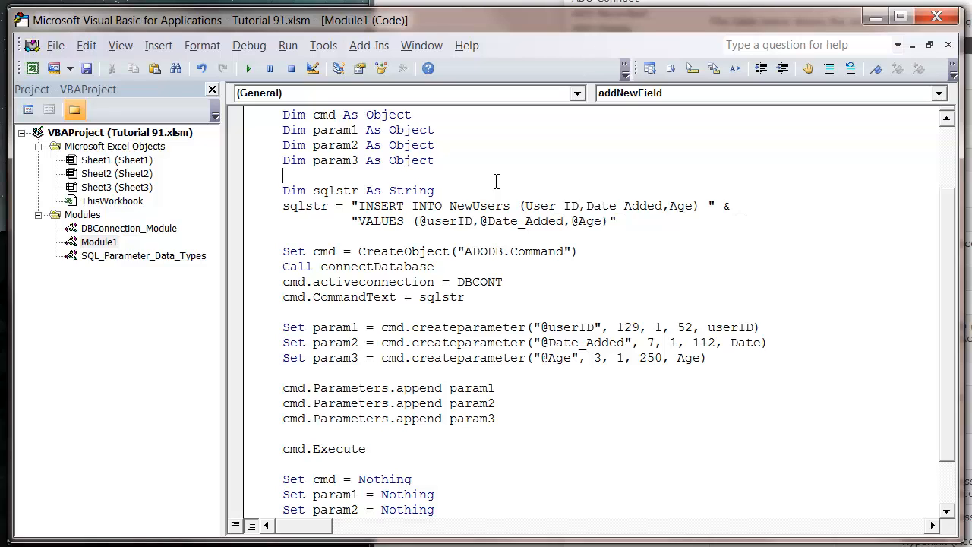